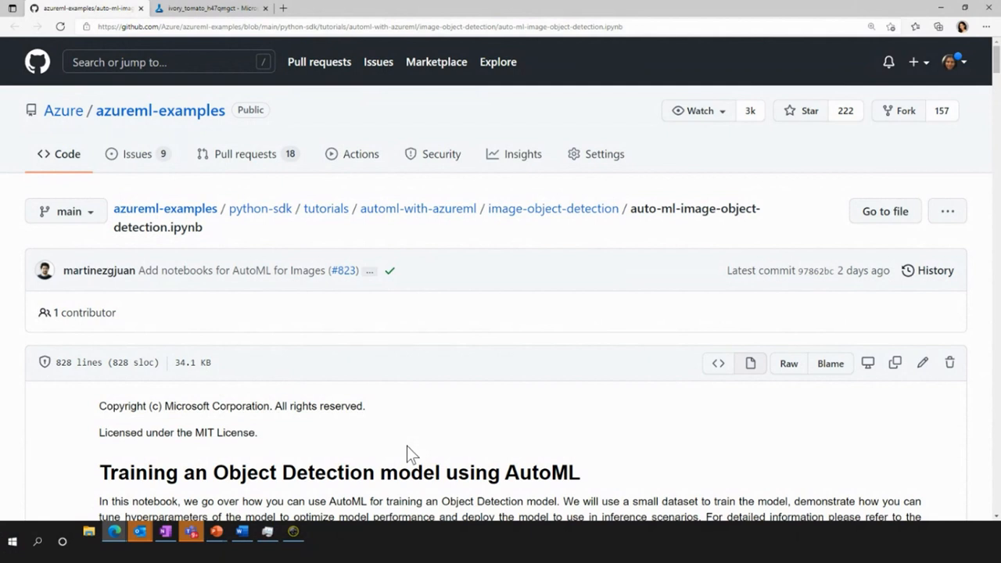
mouse_move(991, 334)
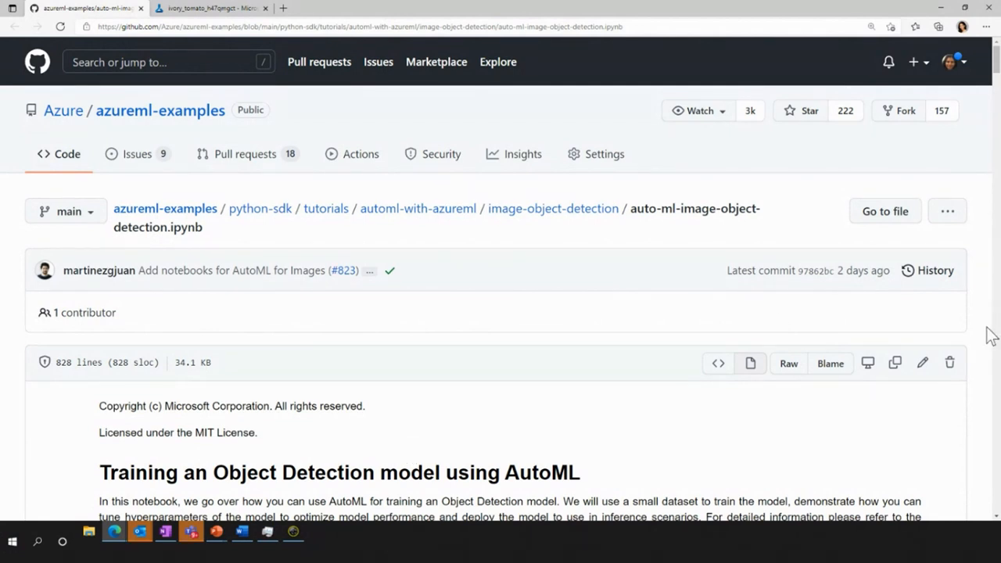
- Scroll to the notebook's object detection introduction and labelled-bottles sample image
scroll(down, 3)
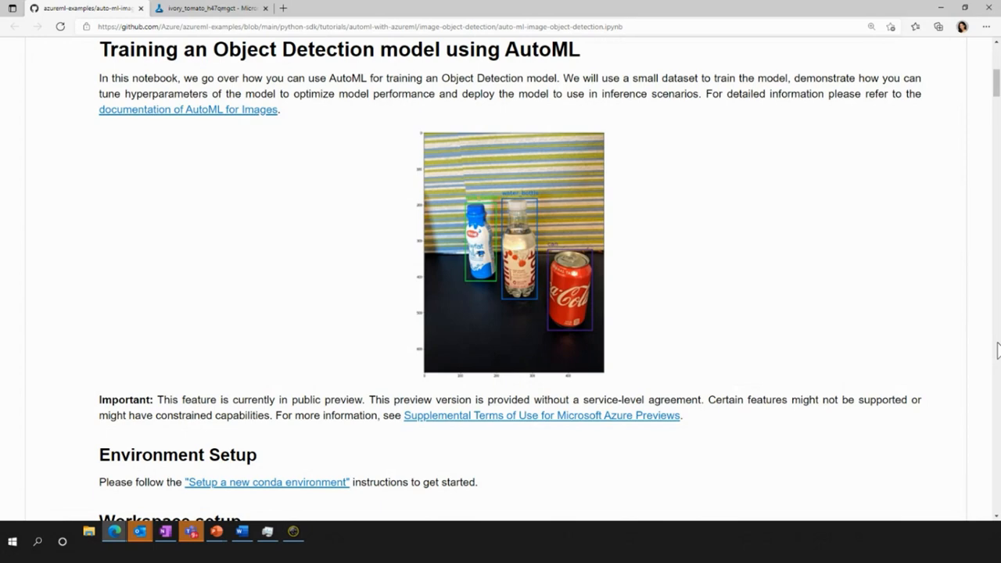
- Scroll past workspace, compute, dataset and upload cells to the AutoML image configuration section
scroll(down, 3)
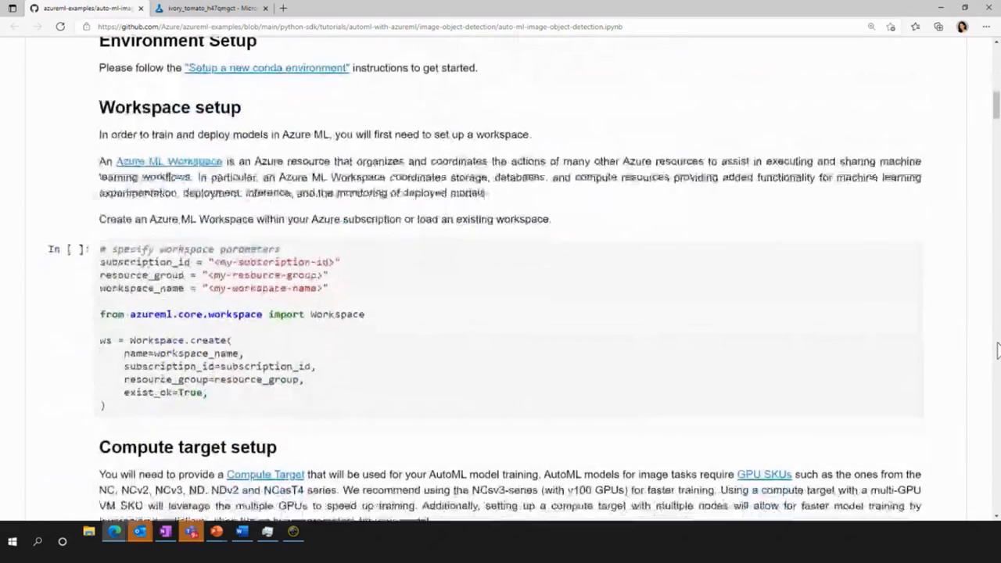
scroll(down, 3)
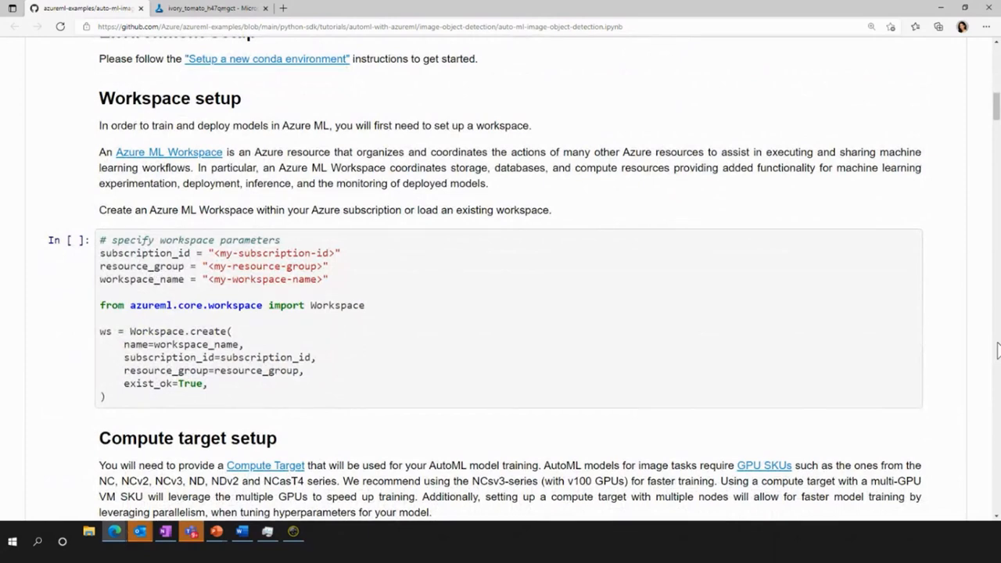
scroll(down, 3)
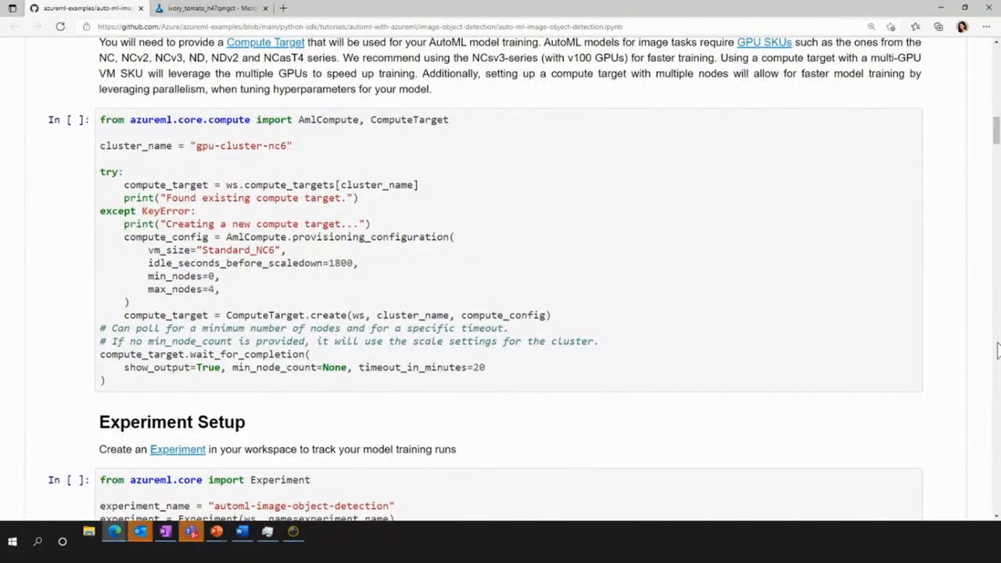
scroll(down, 3)
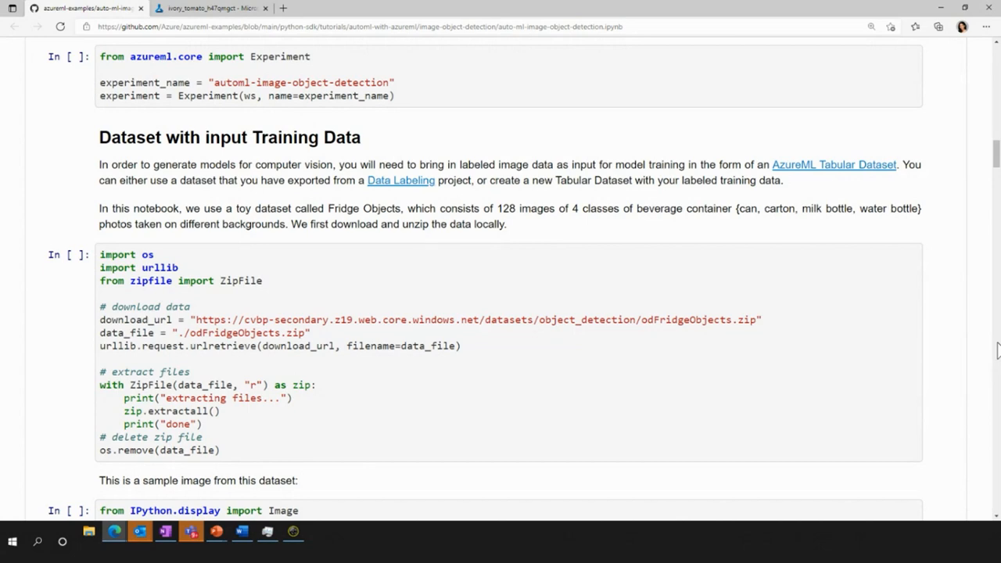
scroll(down, 3)
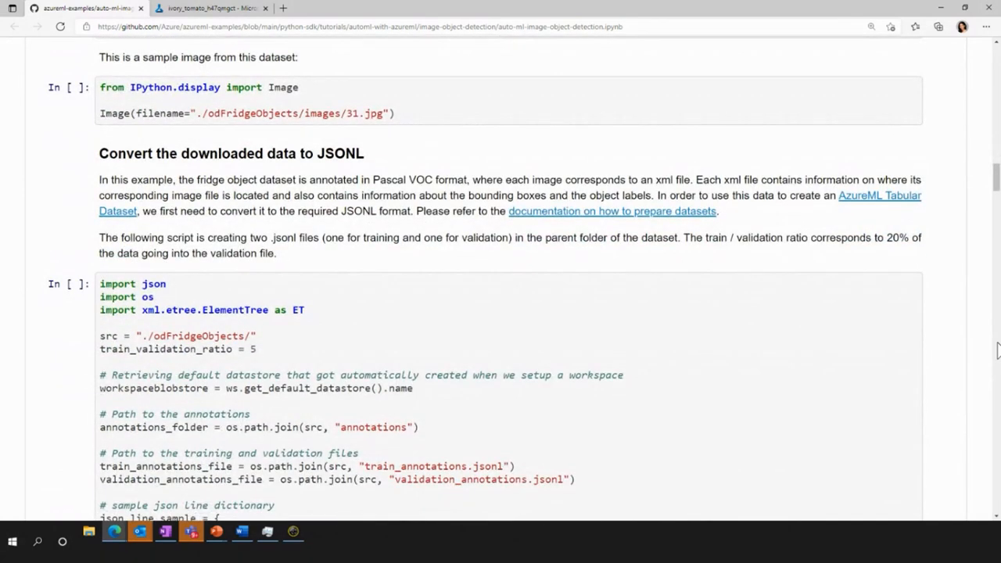
scroll(down, 3)
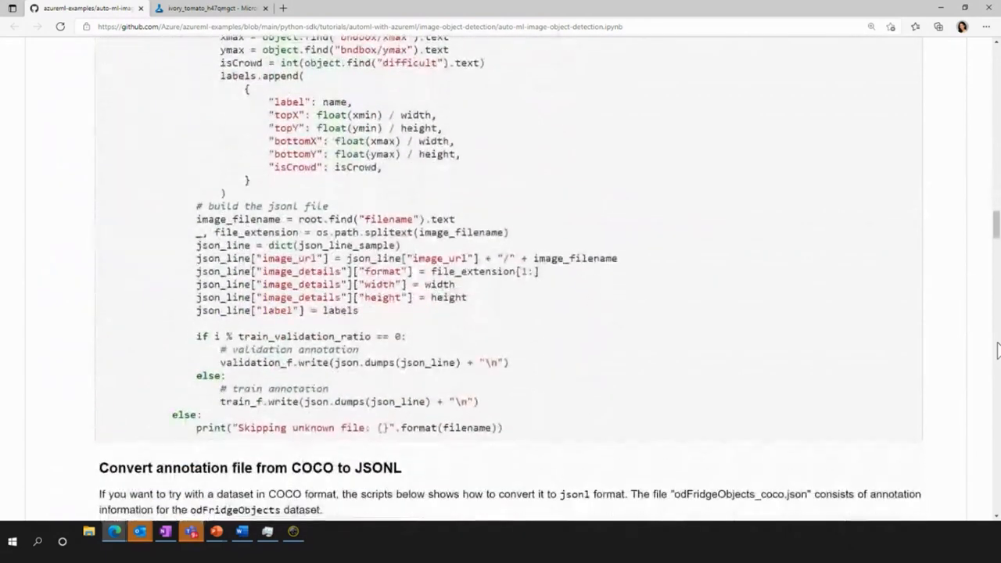
scroll(down, 3)
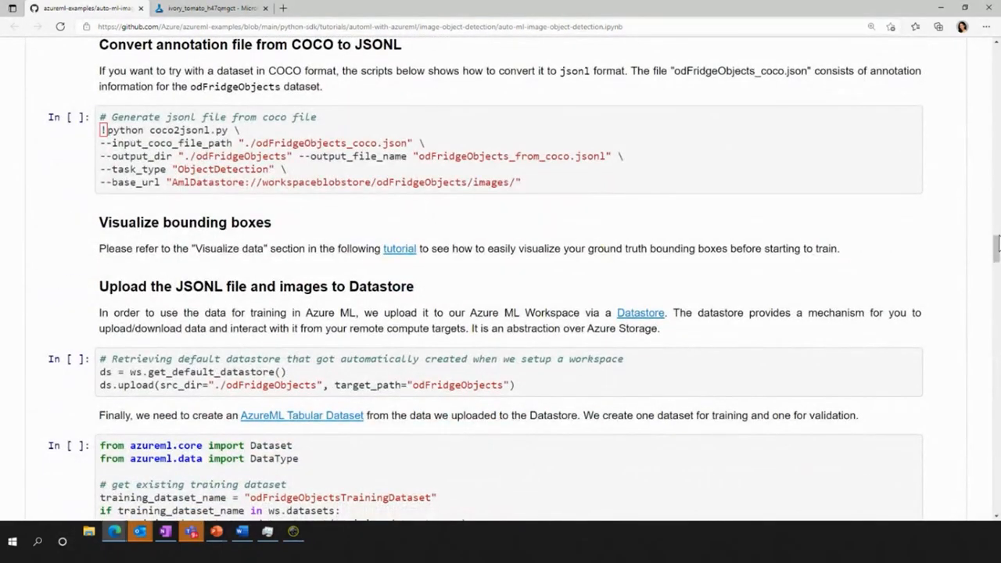
scroll(down, 3)
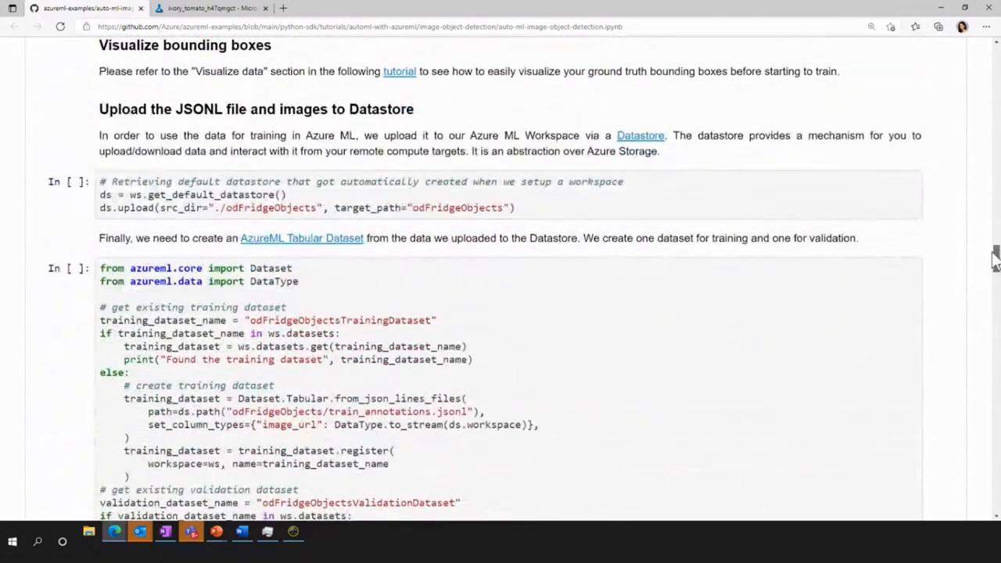
scroll(down, 3)
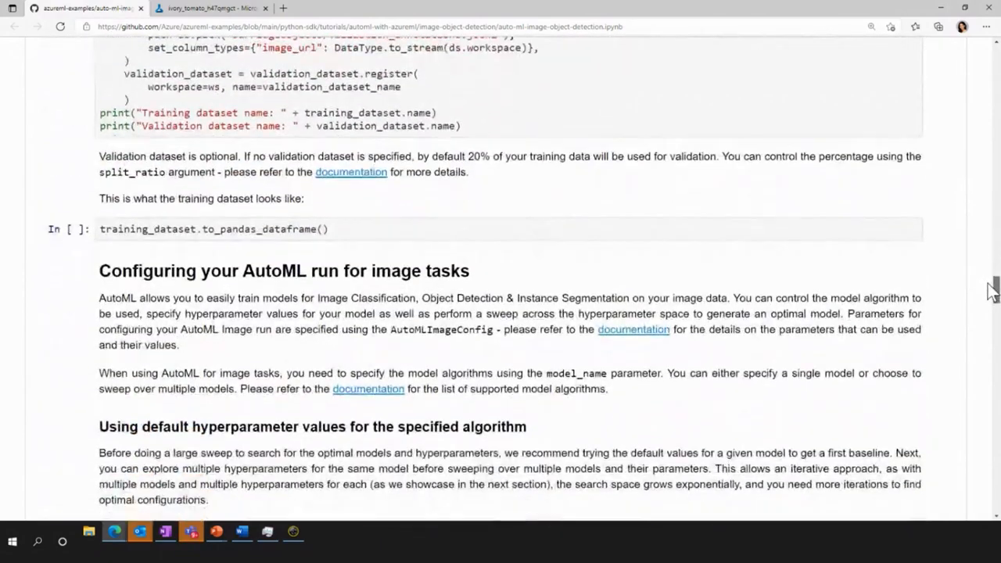
scroll(up, 3)
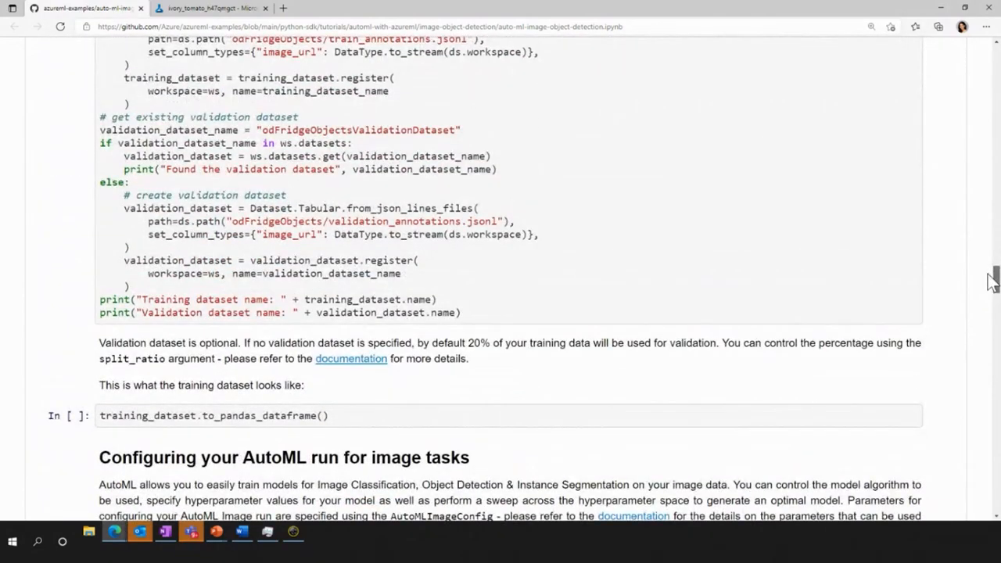
scroll(down, 3)
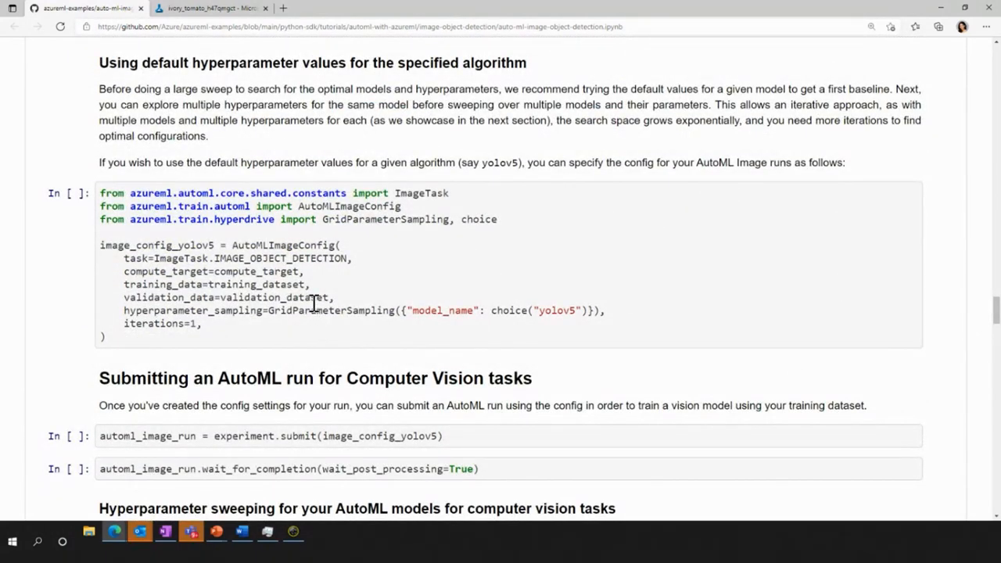
mouse_move(505, 309)
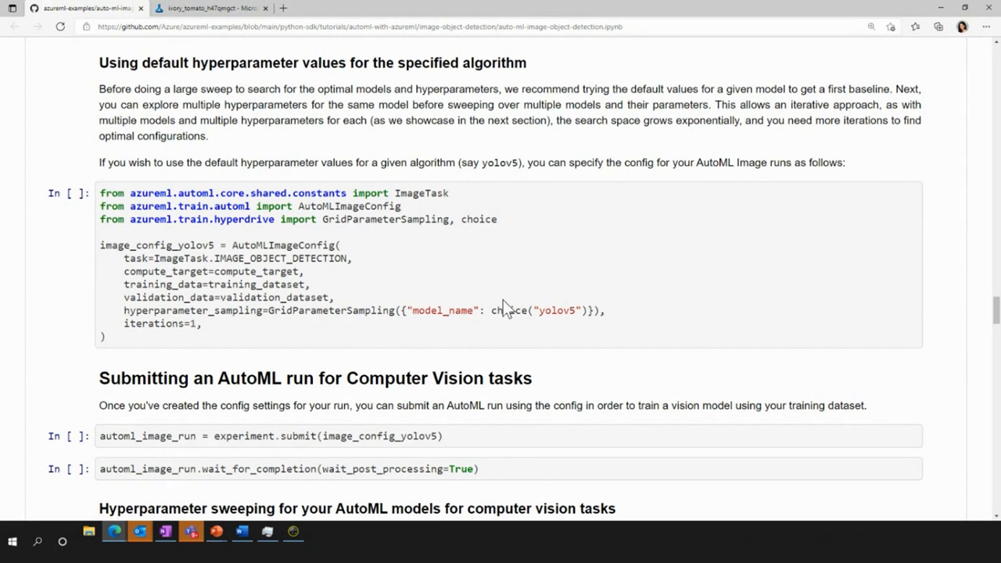
mouse_move(417, 335)
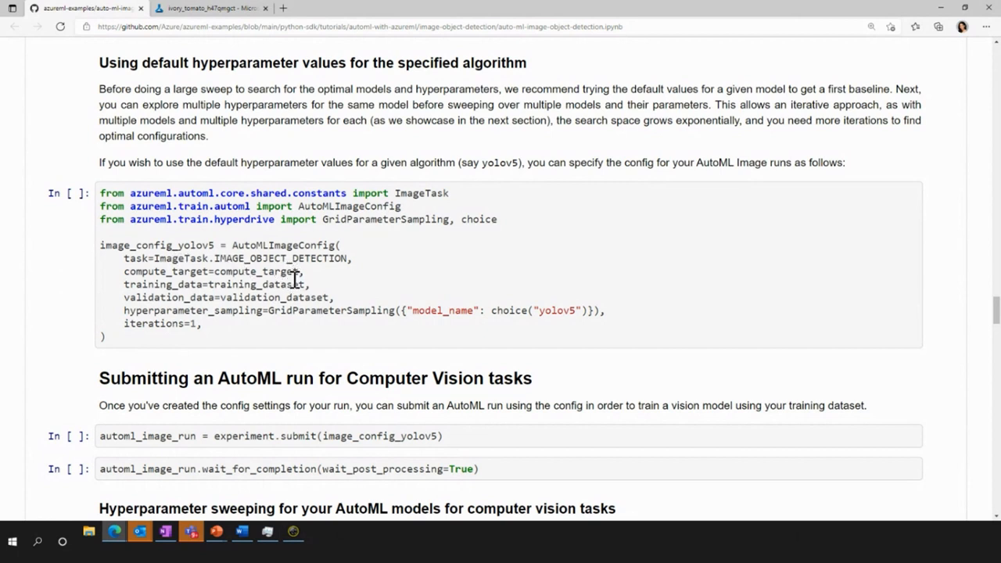
mouse_move(301, 304)
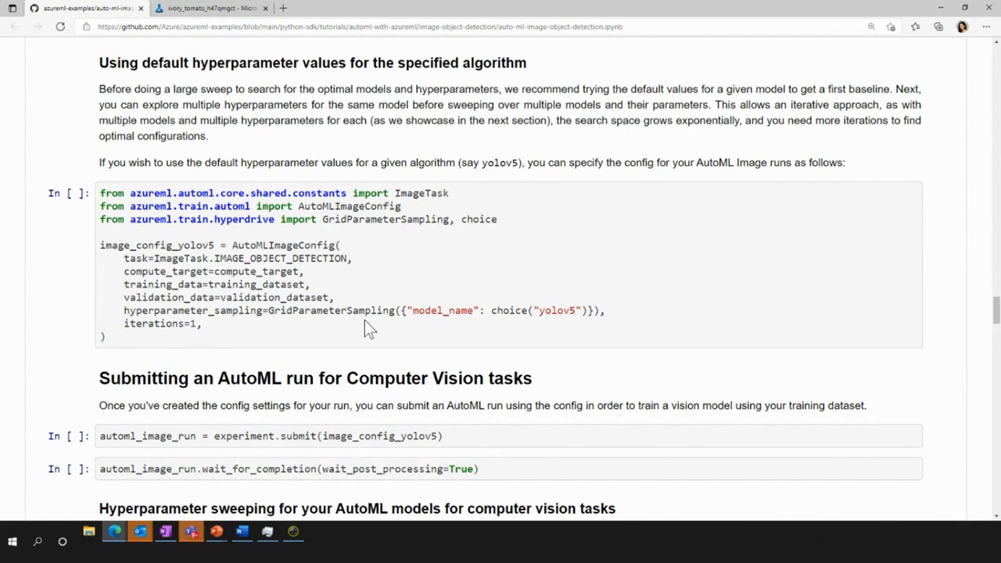
mouse_move(600, 346)
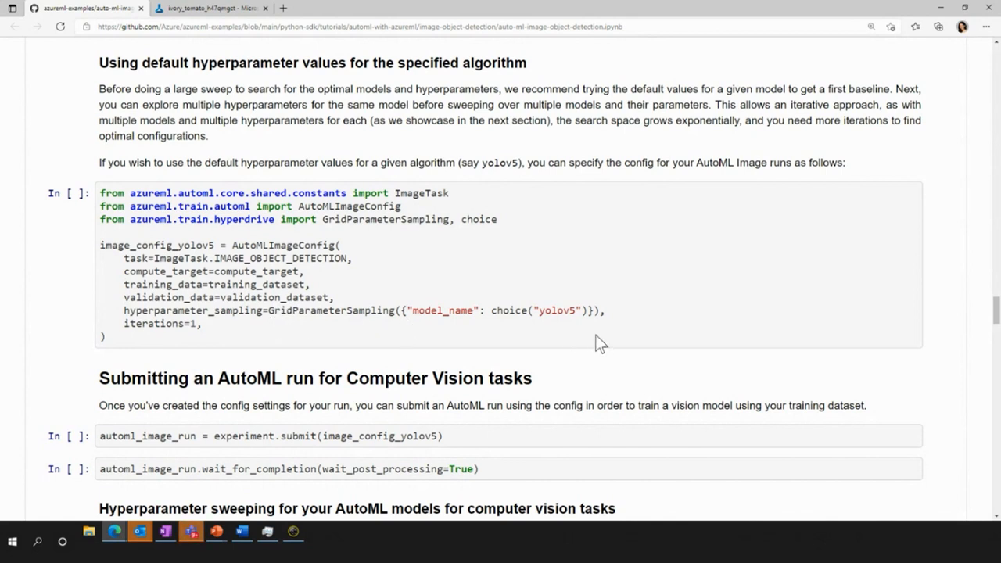
mouse_move(501, 317)
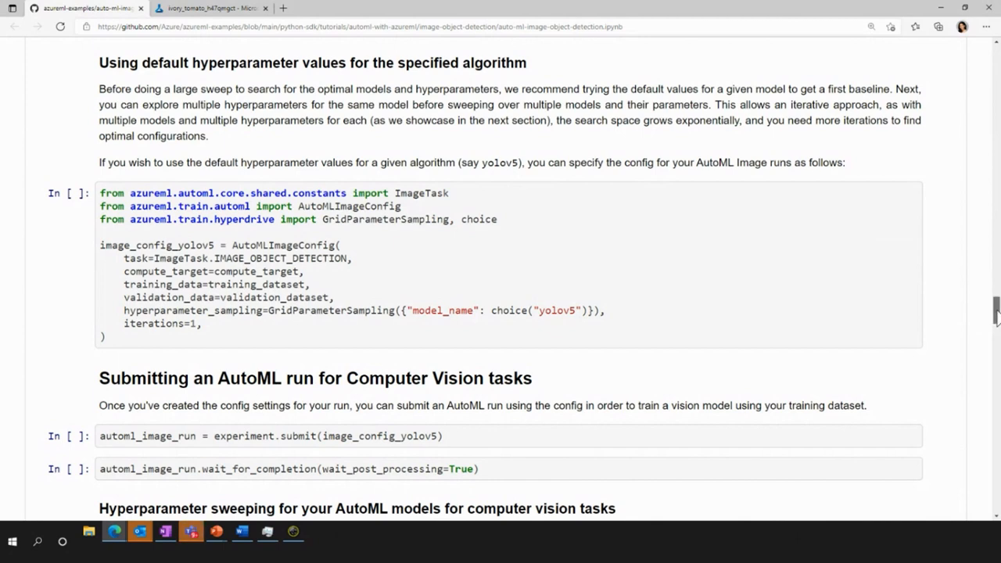
scroll(down, 3)
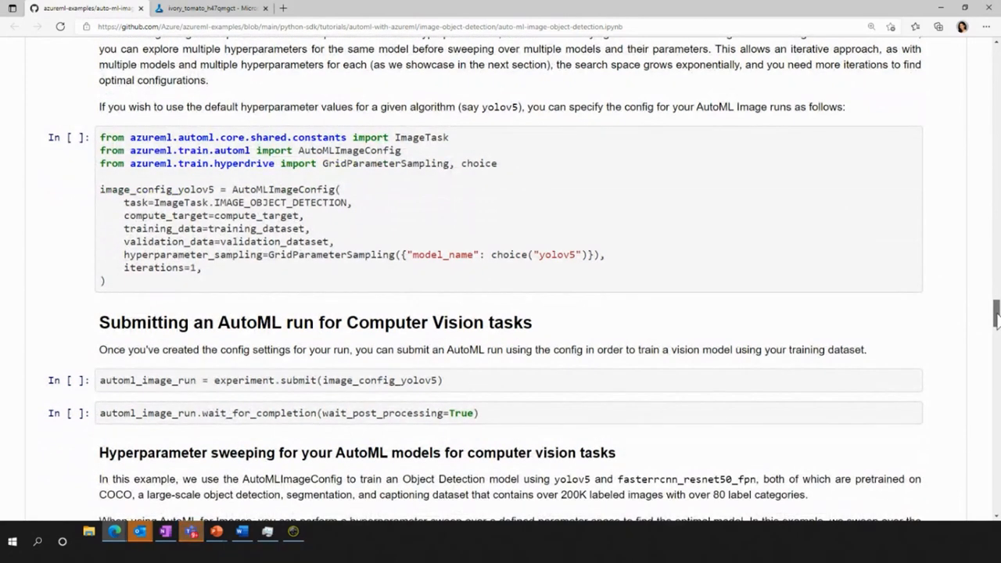
scroll(down, 3)
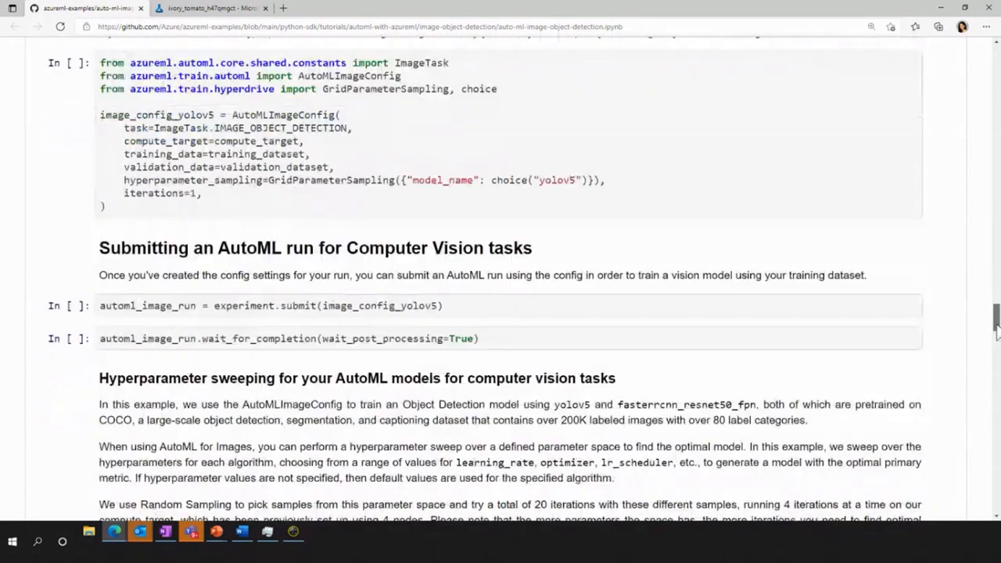
scroll(down, 3)
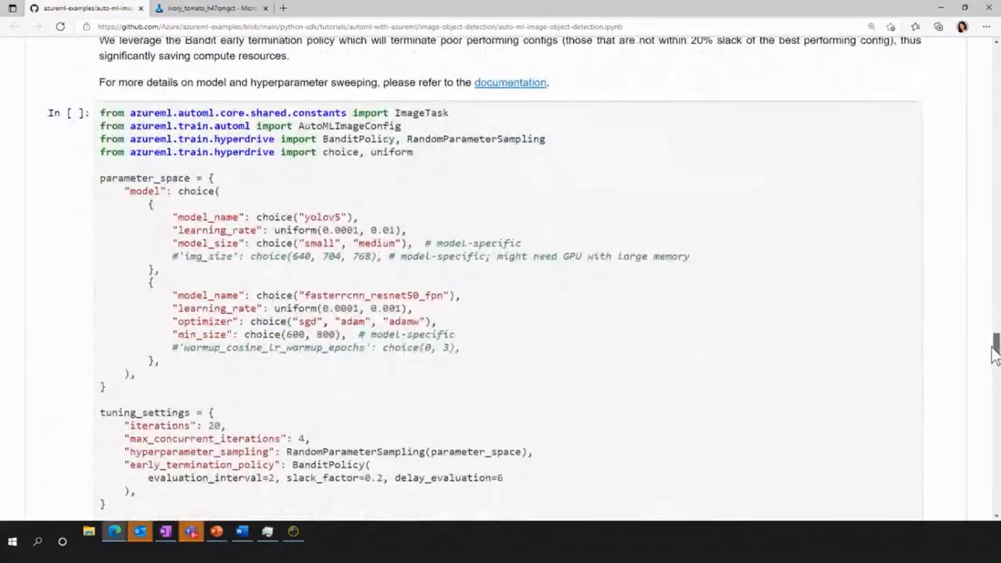
scroll(down, 3)
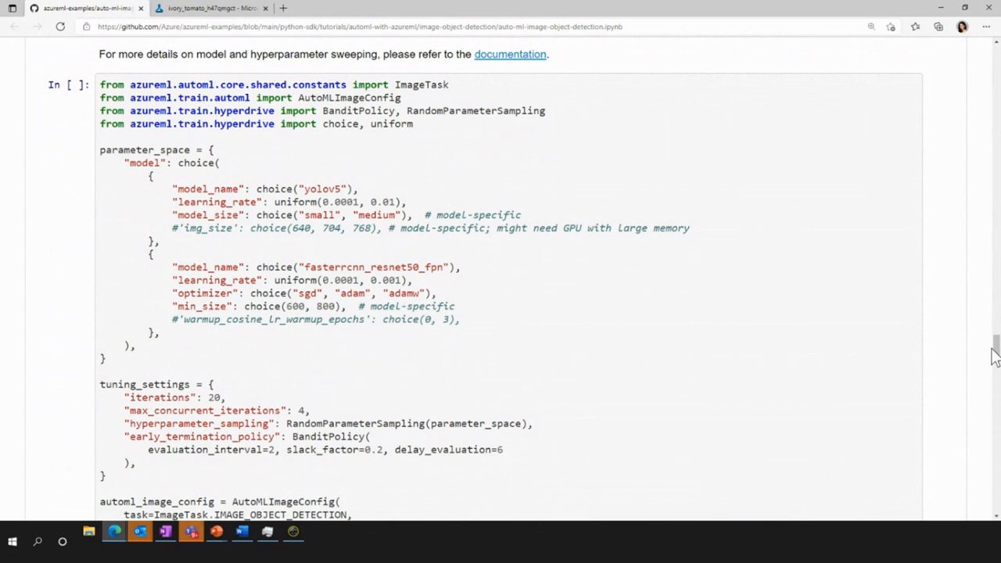
mouse_move(242, 260)
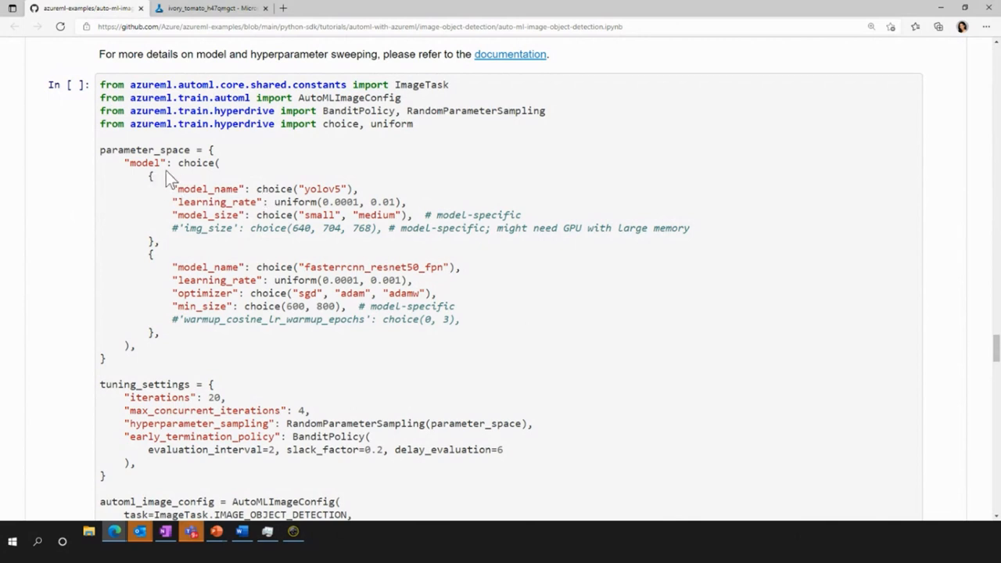
mouse_move(313, 203)
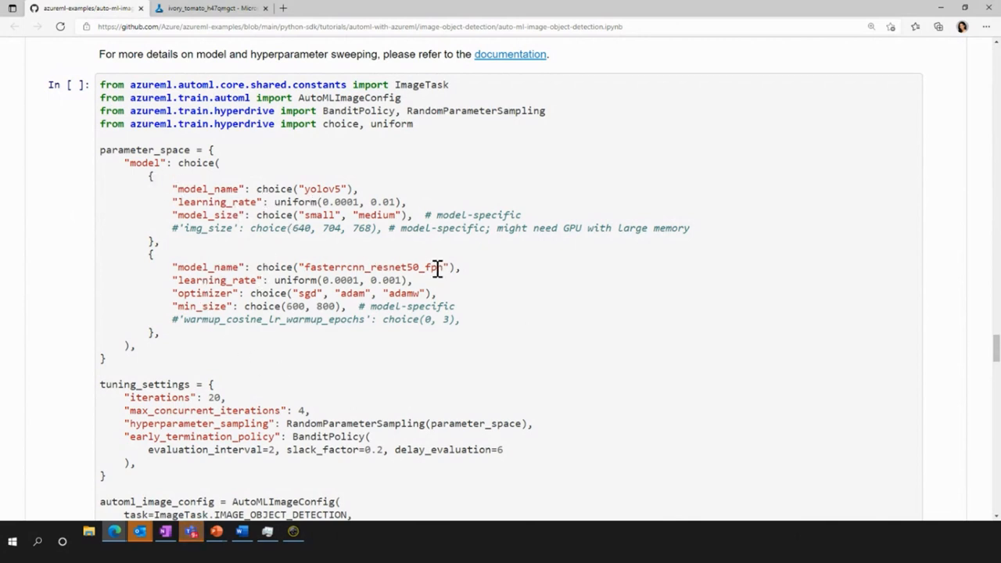
mouse_move(239, 284)
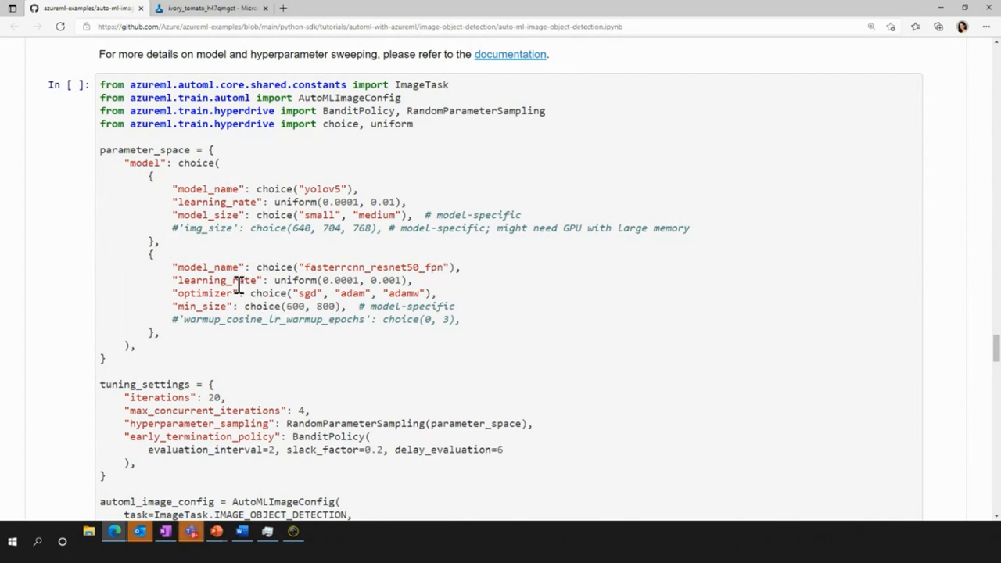
mouse_move(227, 243)
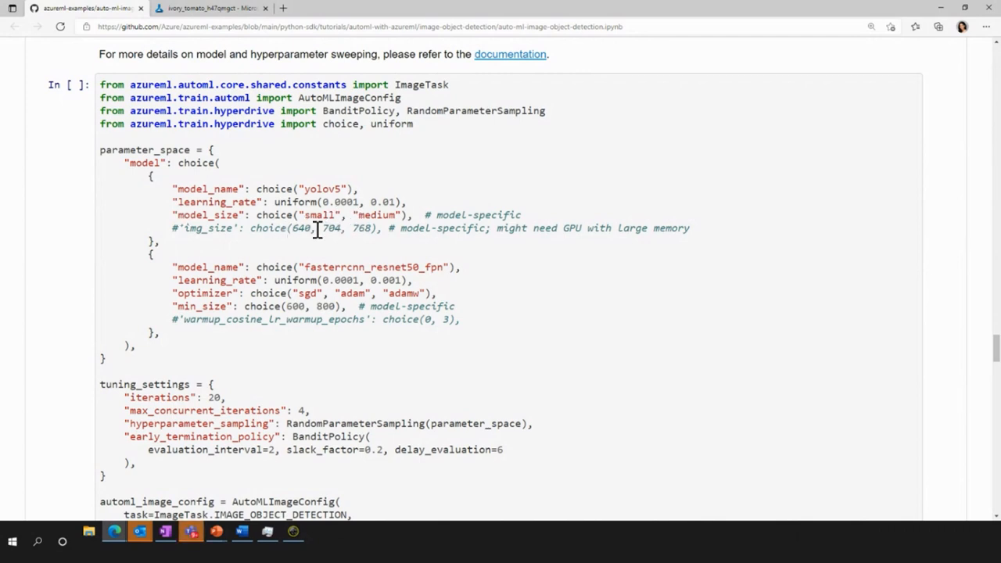
mouse_move(278, 273)
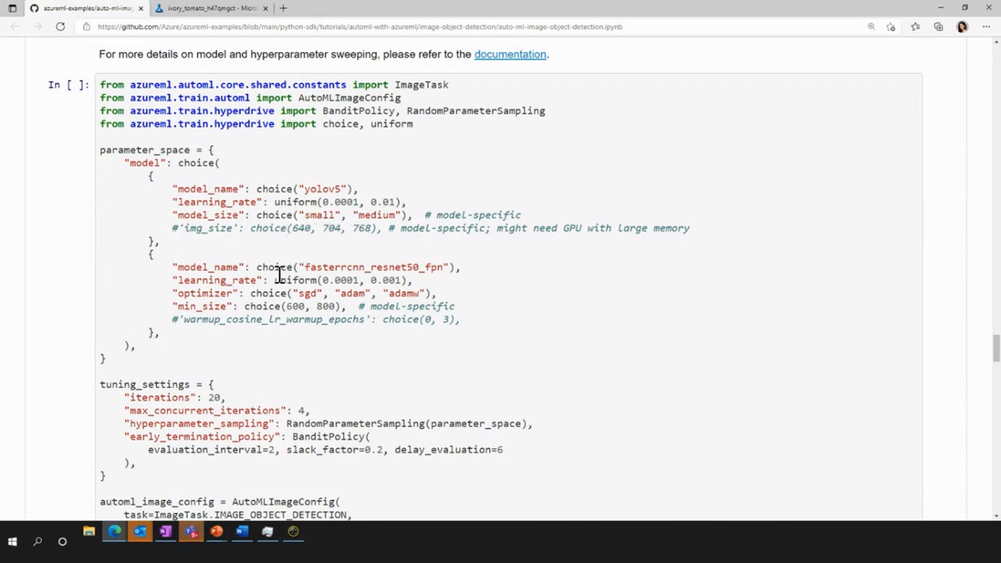
mouse_move(269, 296)
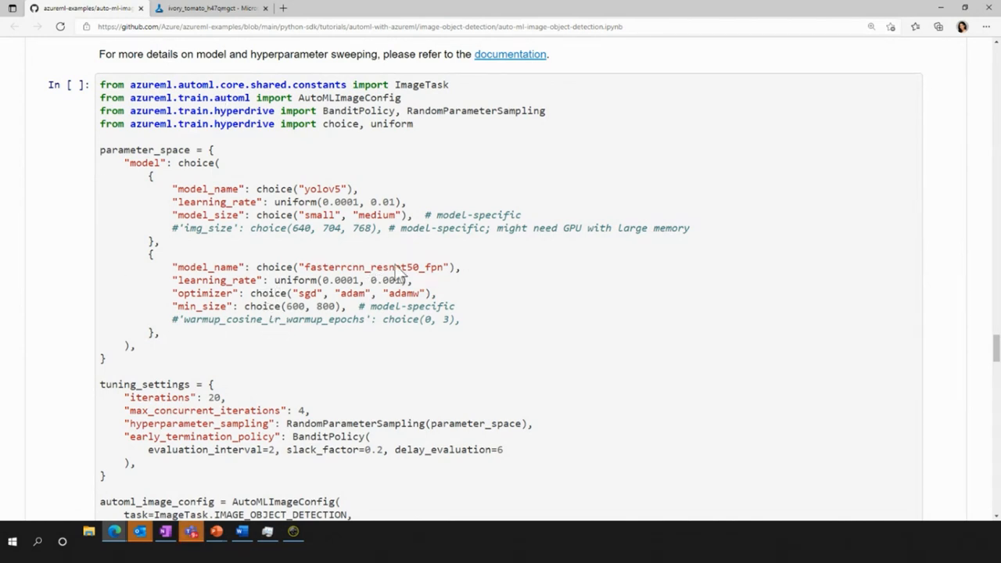
mouse_move(505, 346)
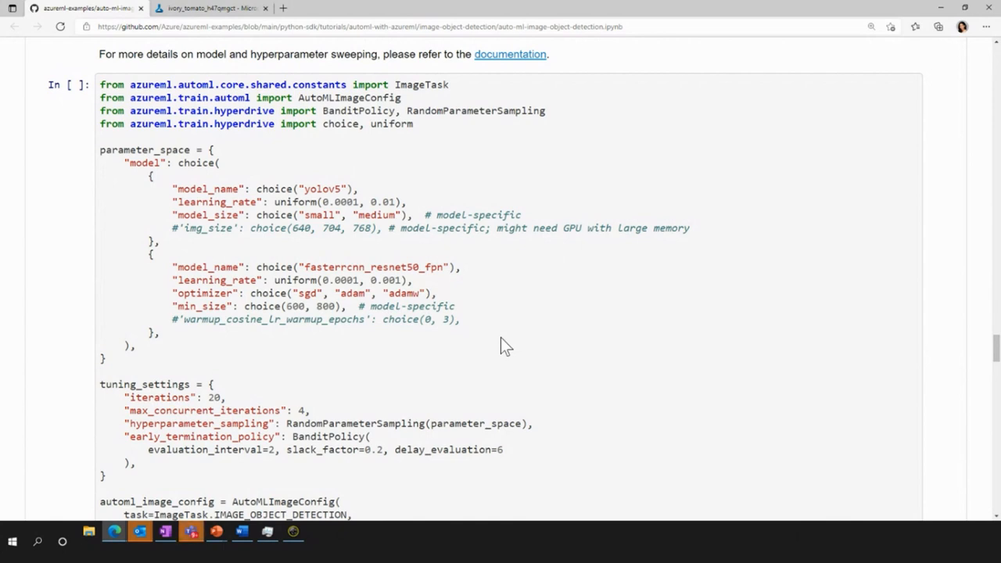
mouse_move(391, 489)
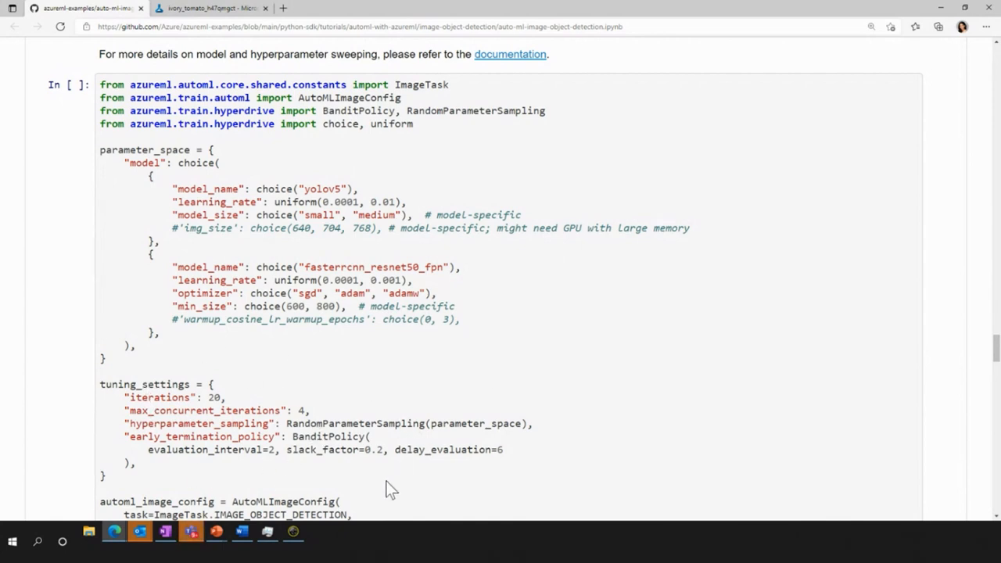
mouse_move(205, 440)
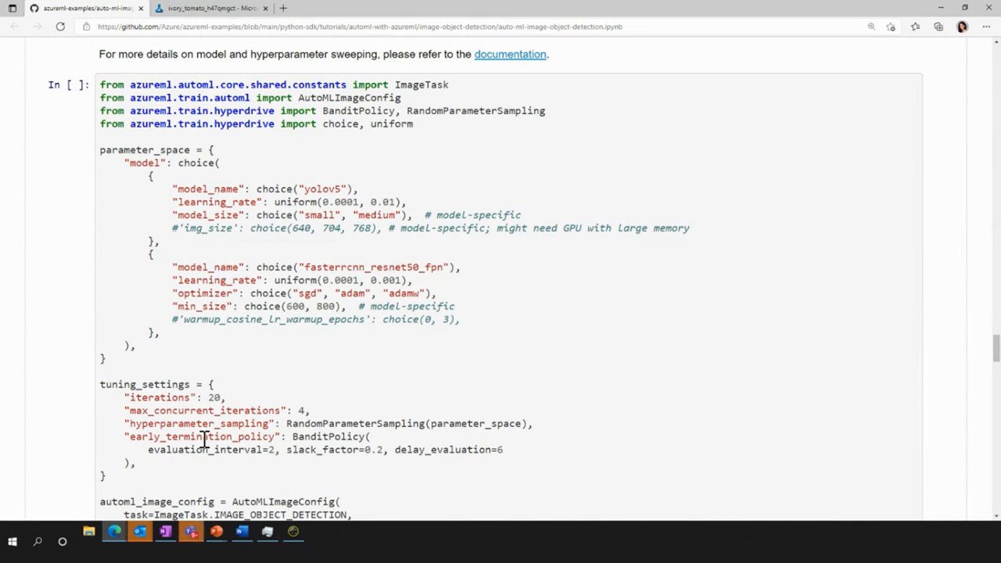
mouse_move(189, 420)
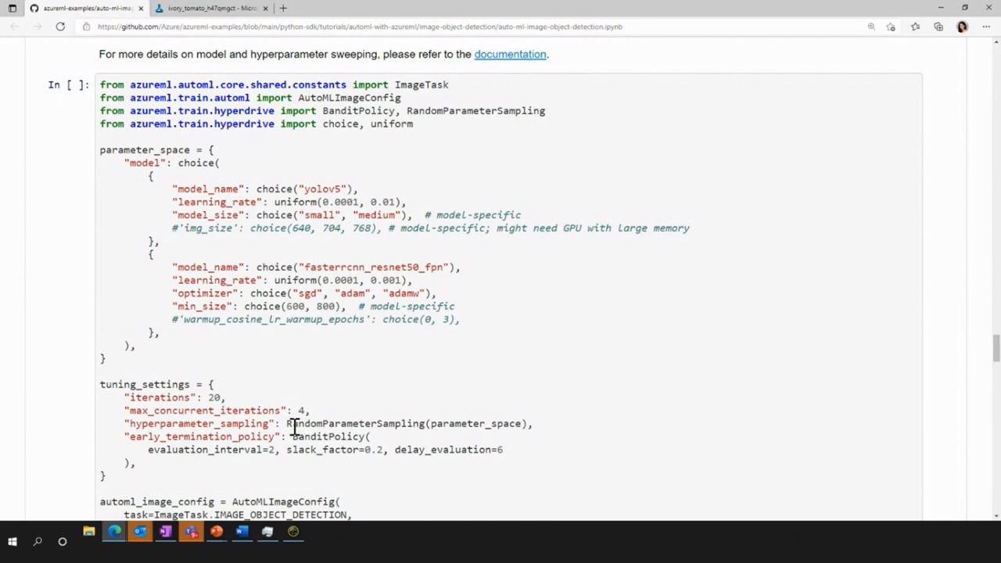
mouse_move(321, 429)
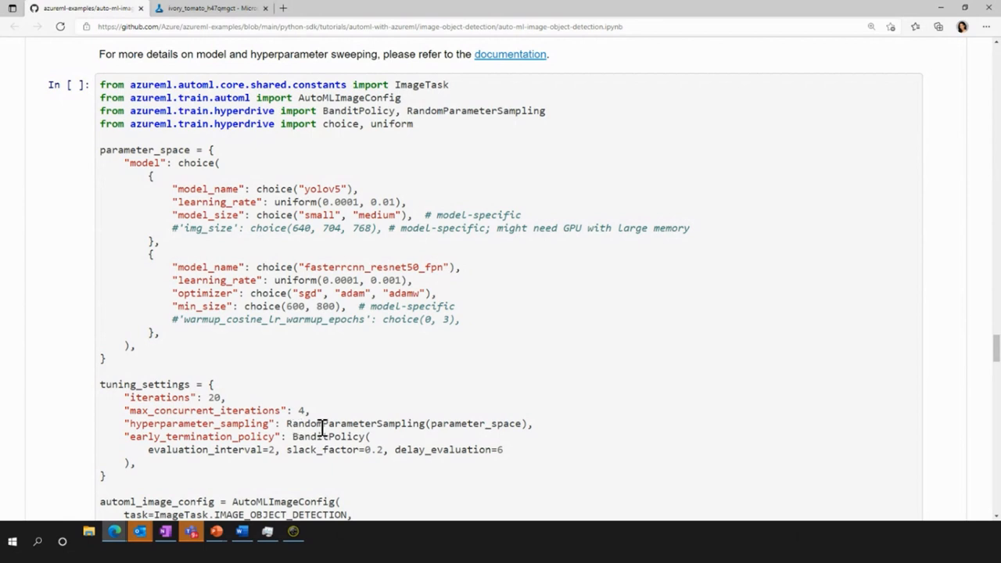
mouse_move(341, 437)
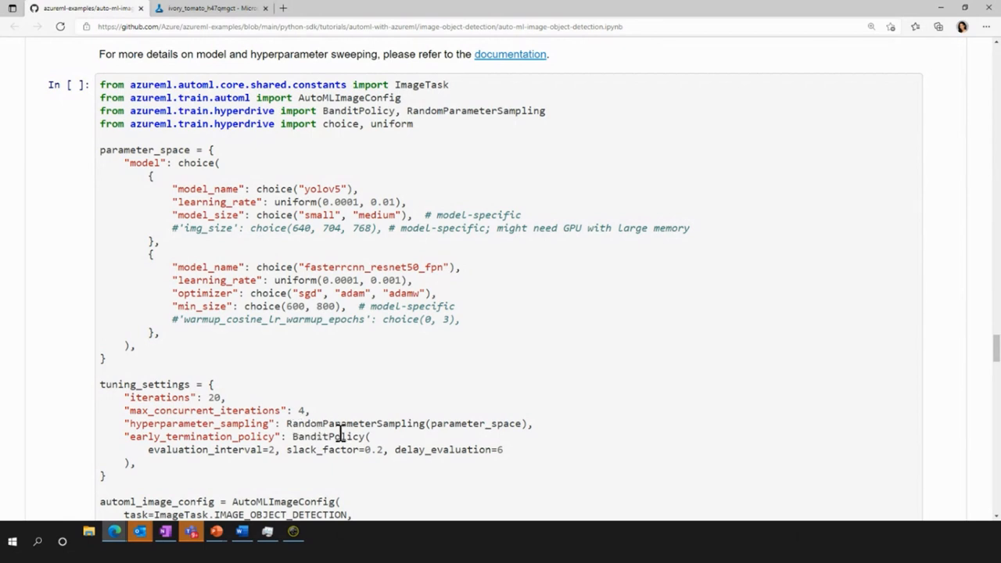
mouse_move(160, 446)
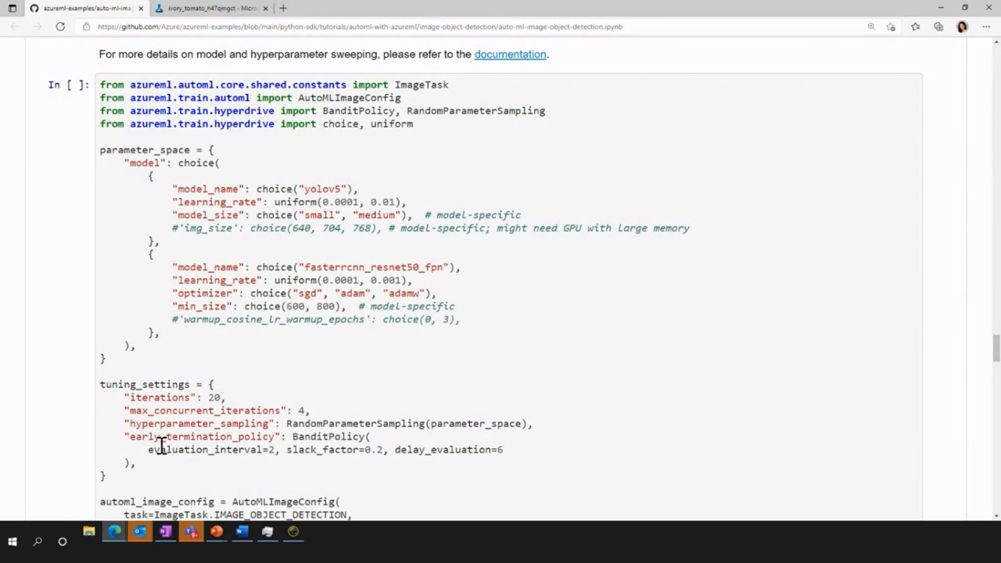
mouse_move(240, 454)
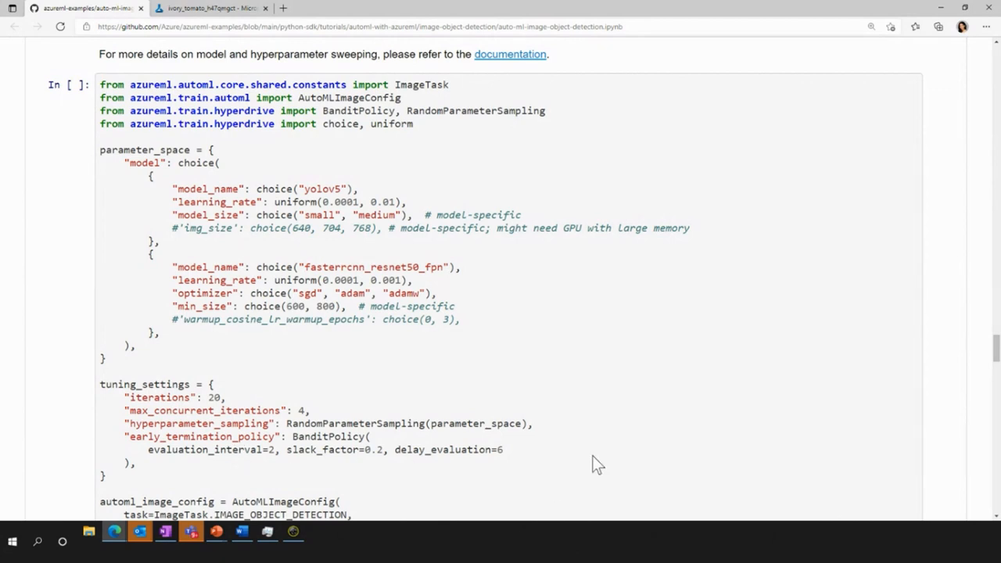
- Scroll to the AutoMLImageConfig using tuning_settings and the experiment submit and wait cells
scroll(down, 3)
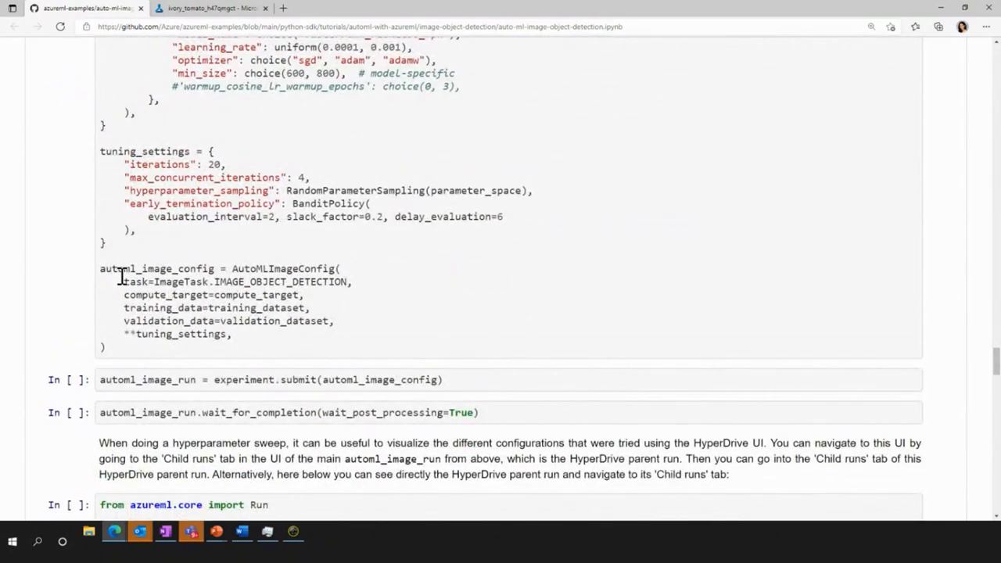
mouse_move(242, 302)
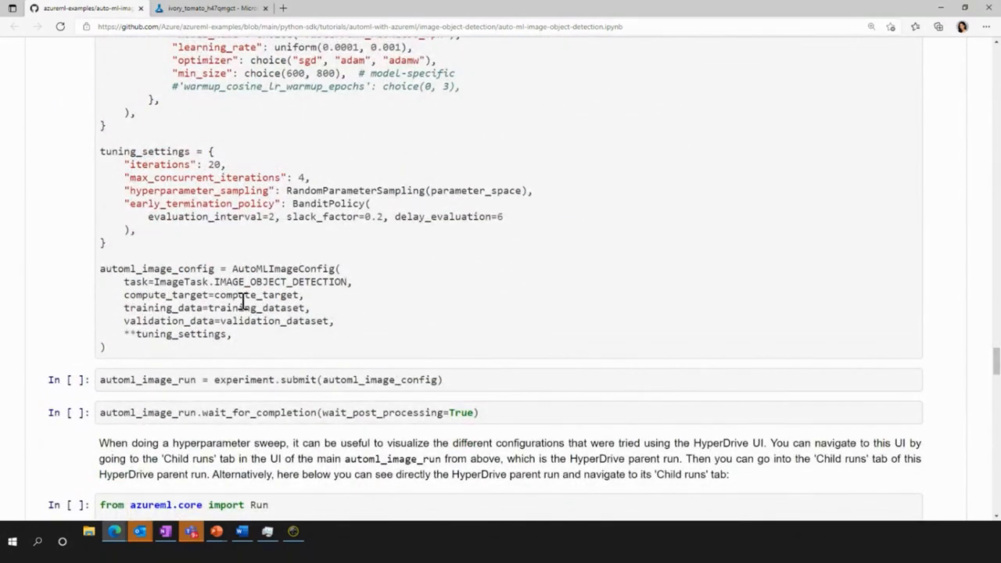
mouse_move(248, 328)
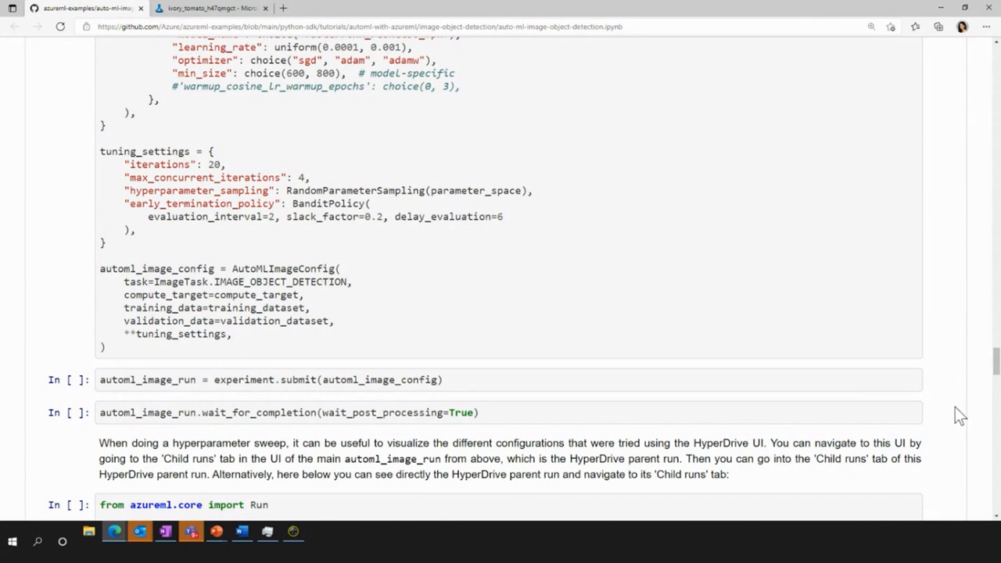
- Scroll back up to the parameter_space cell and Bandit early termination note
scroll(up, 3)
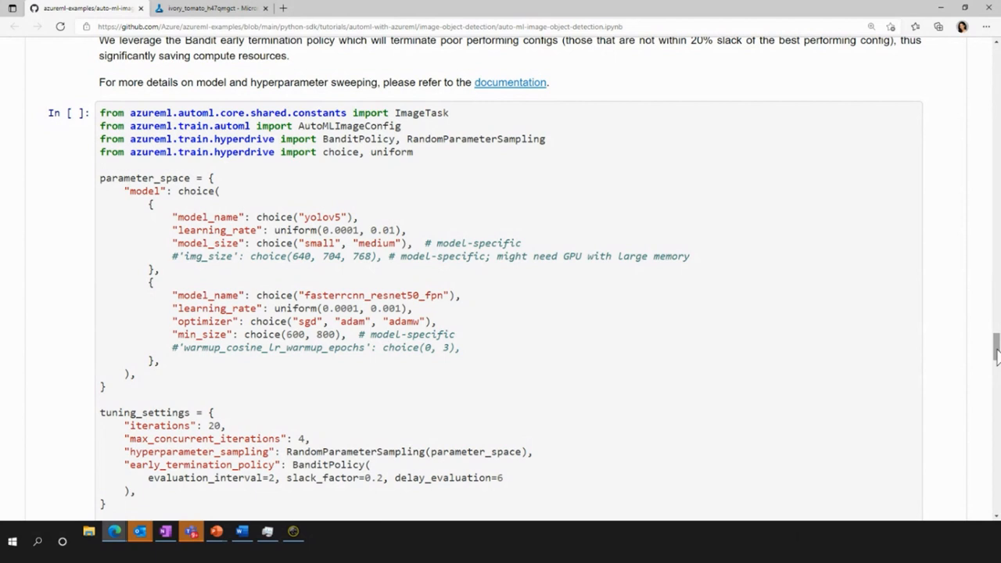
mouse_move(562, 347)
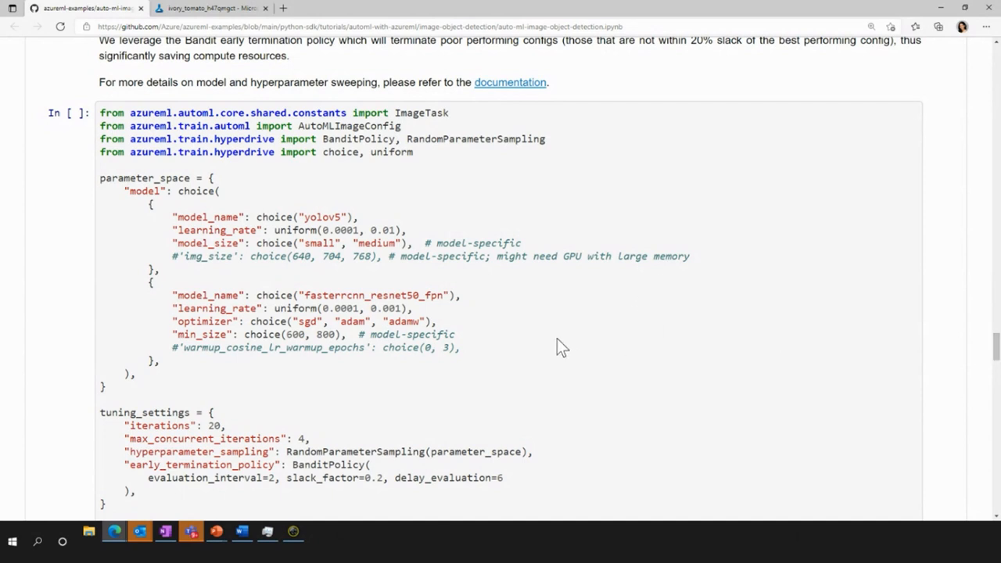
mouse_move(313, 366)
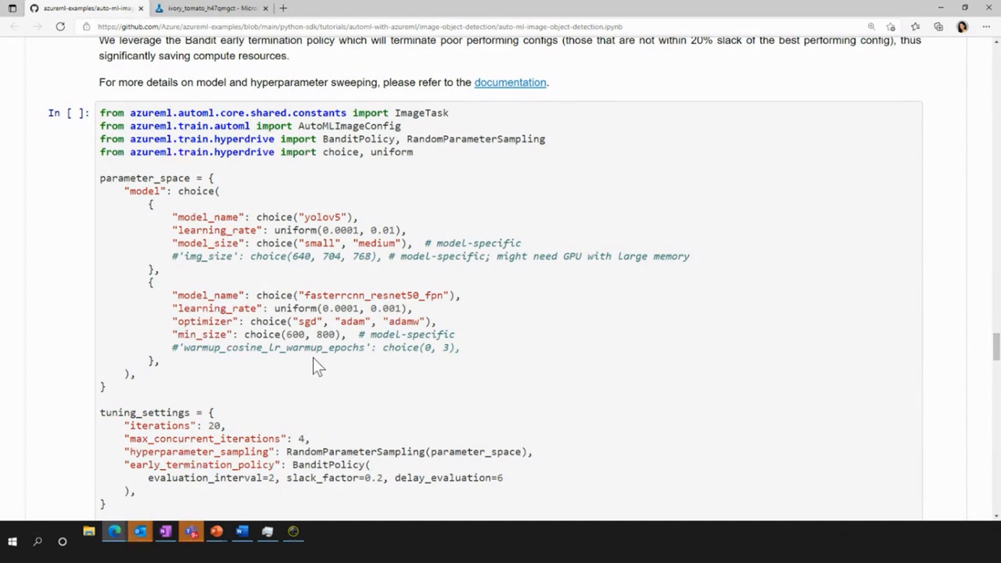
mouse_move(186, 235)
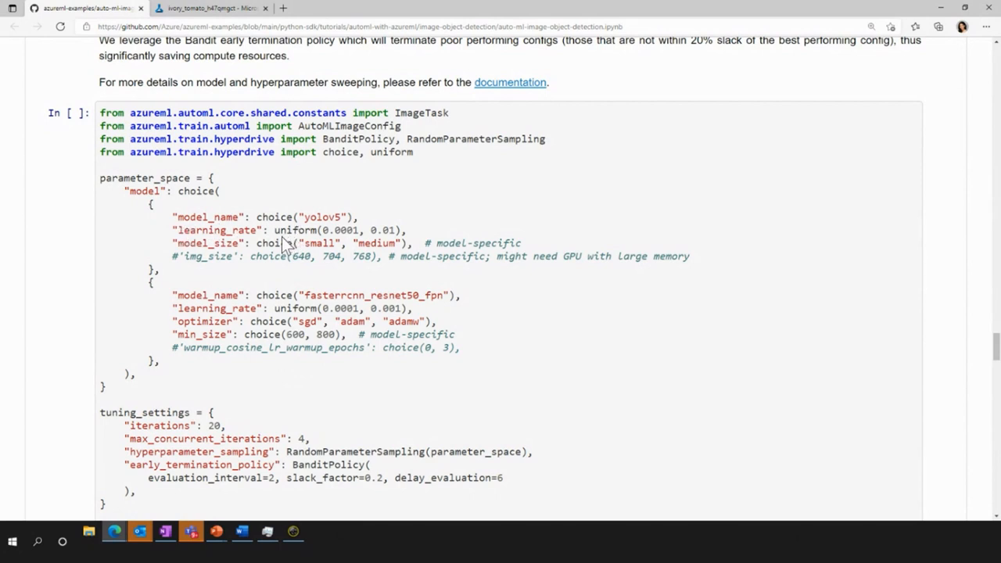
mouse_move(319, 238)
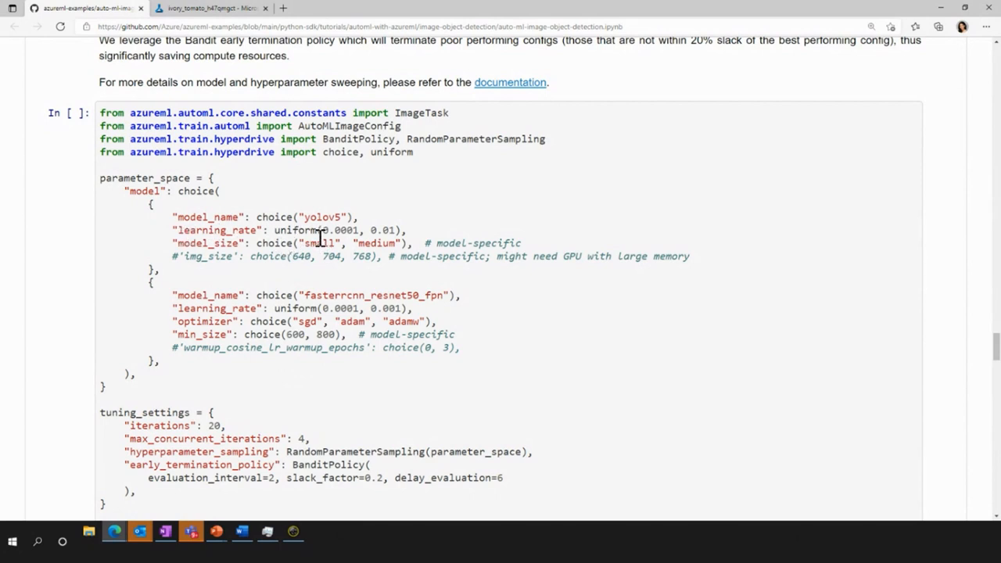
mouse_move(380, 243)
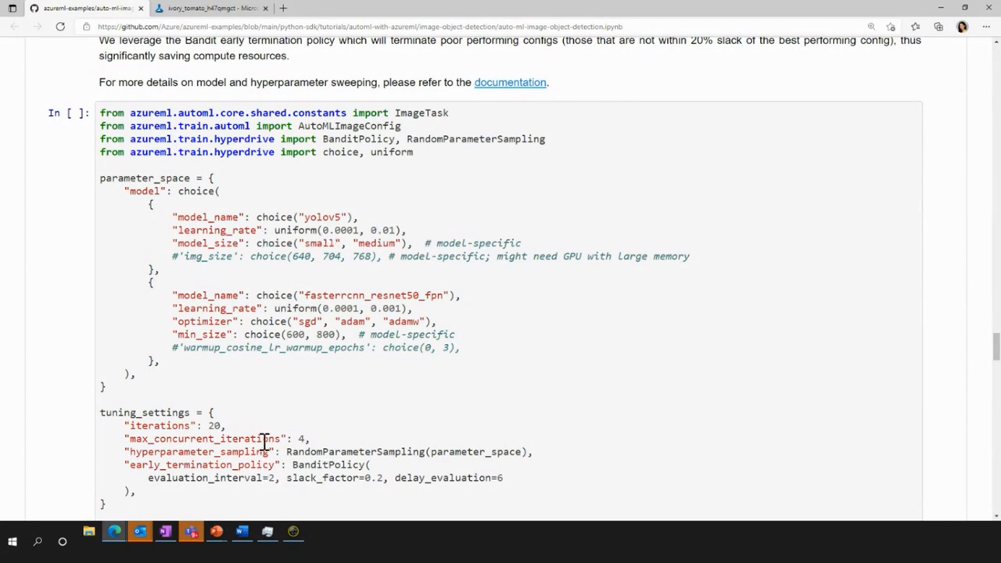
mouse_move(268, 448)
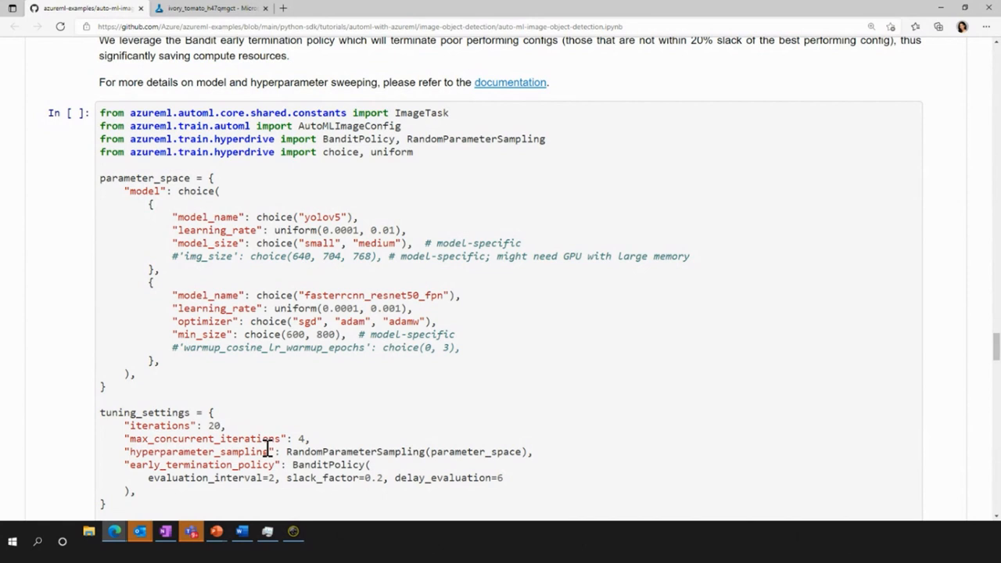
mouse_move(285, 84)
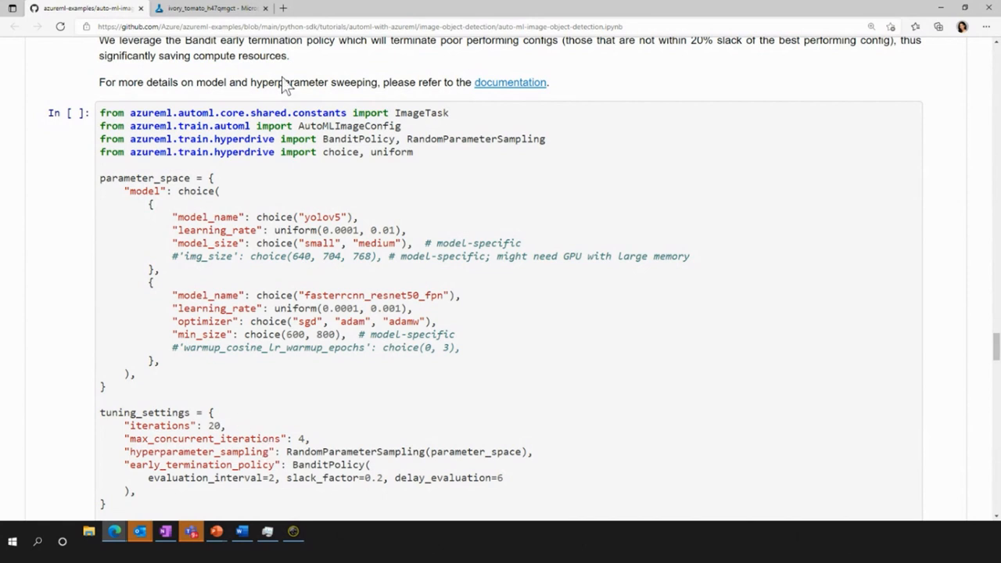
- Show the ivory_tomato_h47qmgct run's Models tab listing its 13 trained models
click(209, 7)
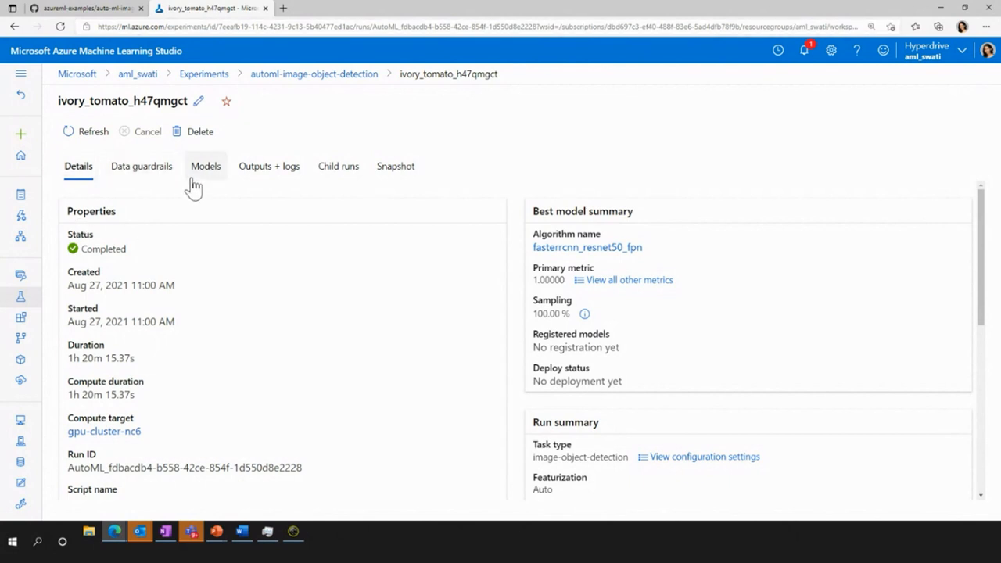
click(205, 166)
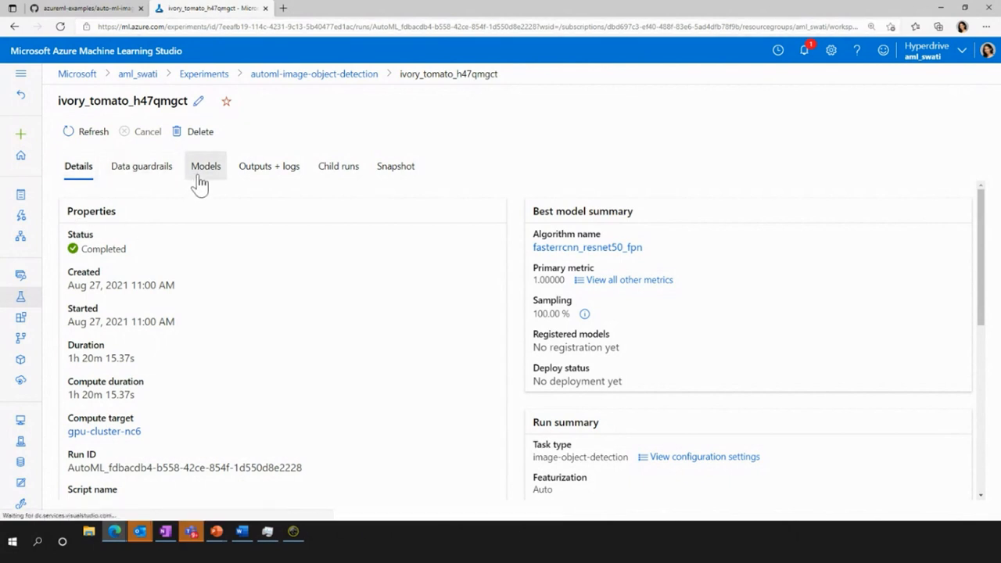
click(205, 166)
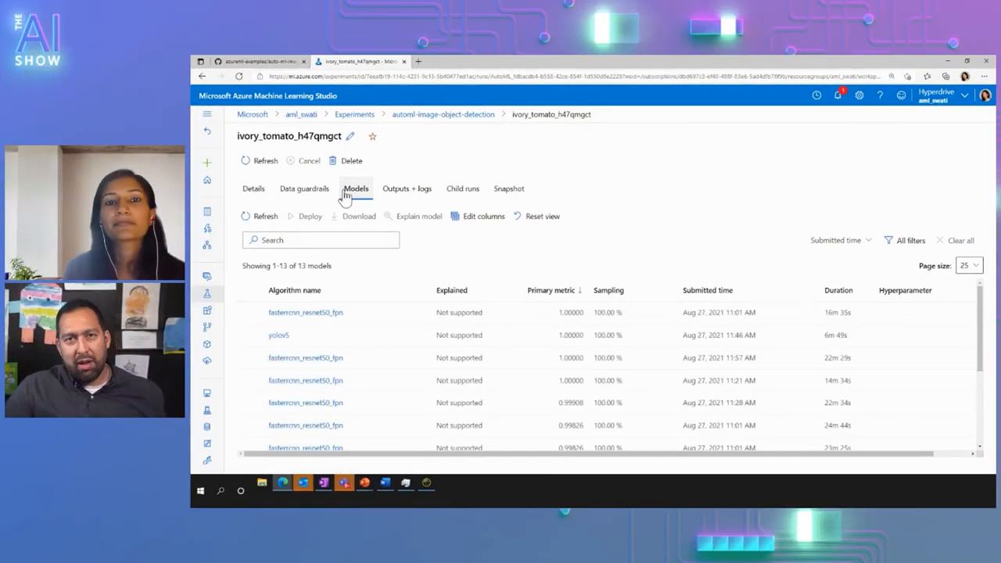
click(305, 312)
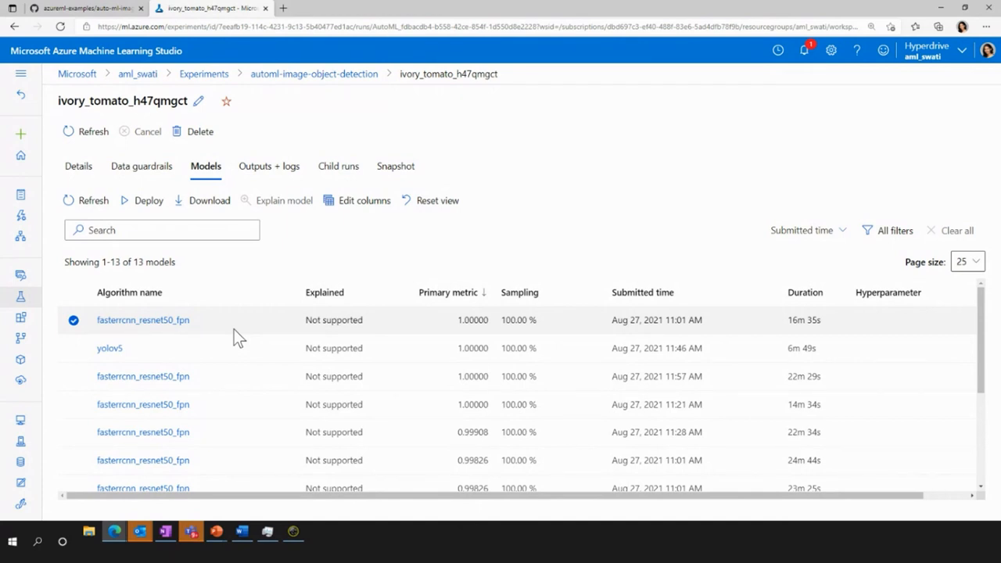
mouse_move(252, 320)
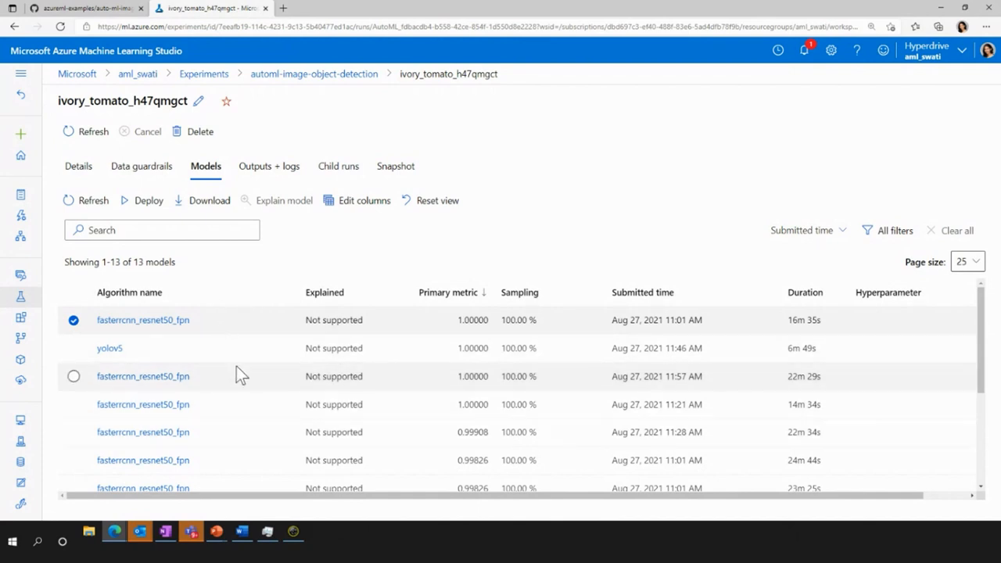
mouse_move(236, 336)
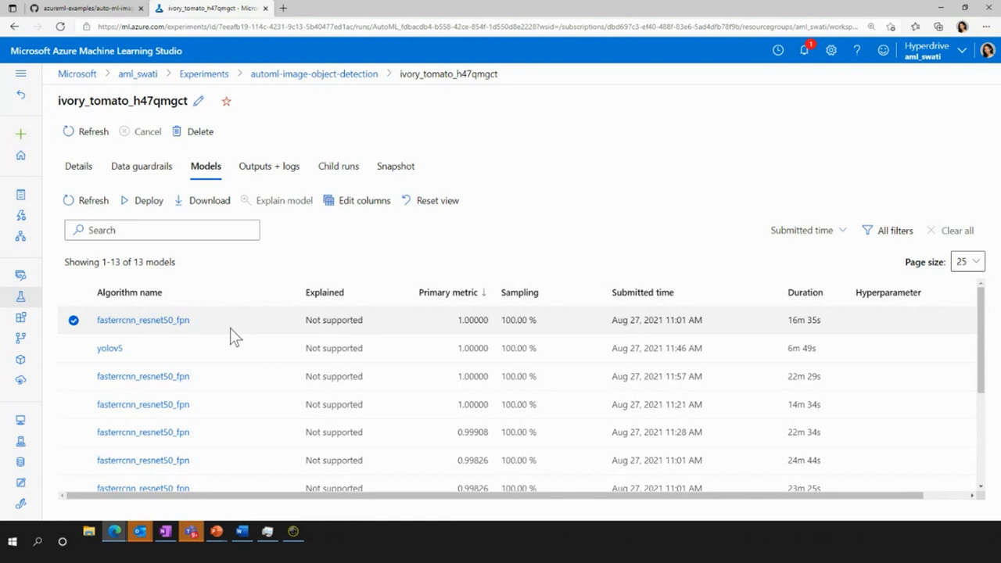
mouse_move(233, 336)
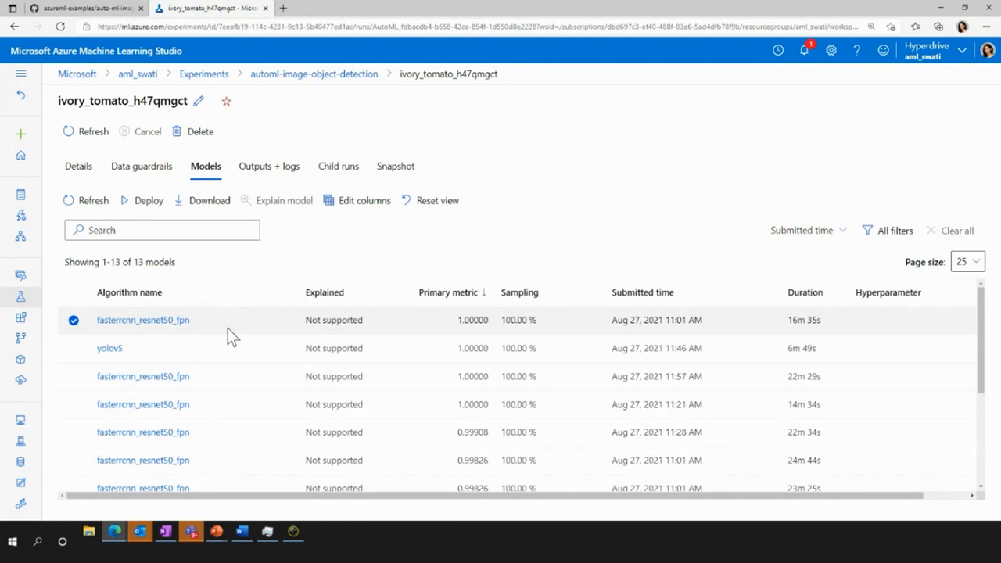
click(162, 229)
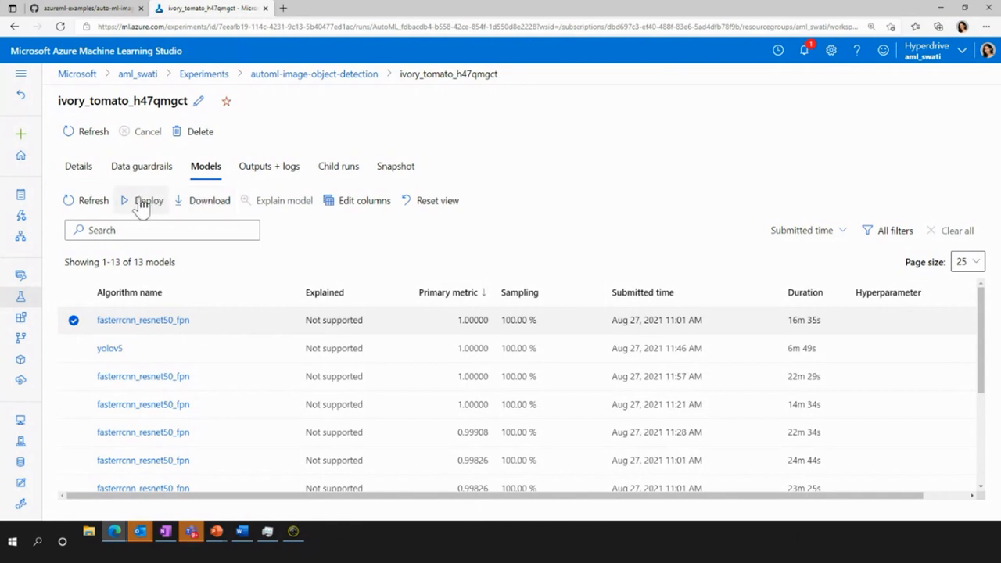
mouse_move(118, 224)
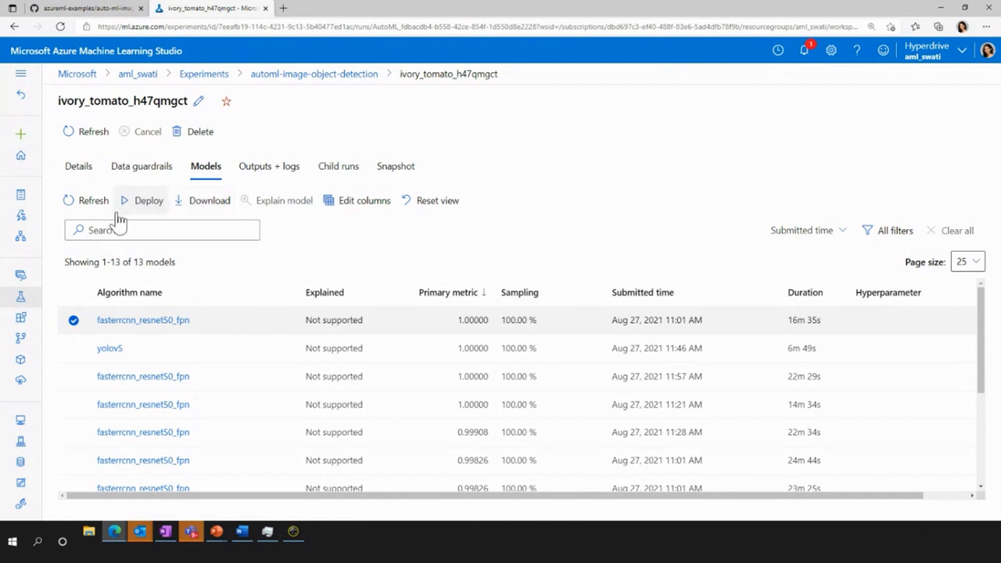
mouse_move(209, 211)
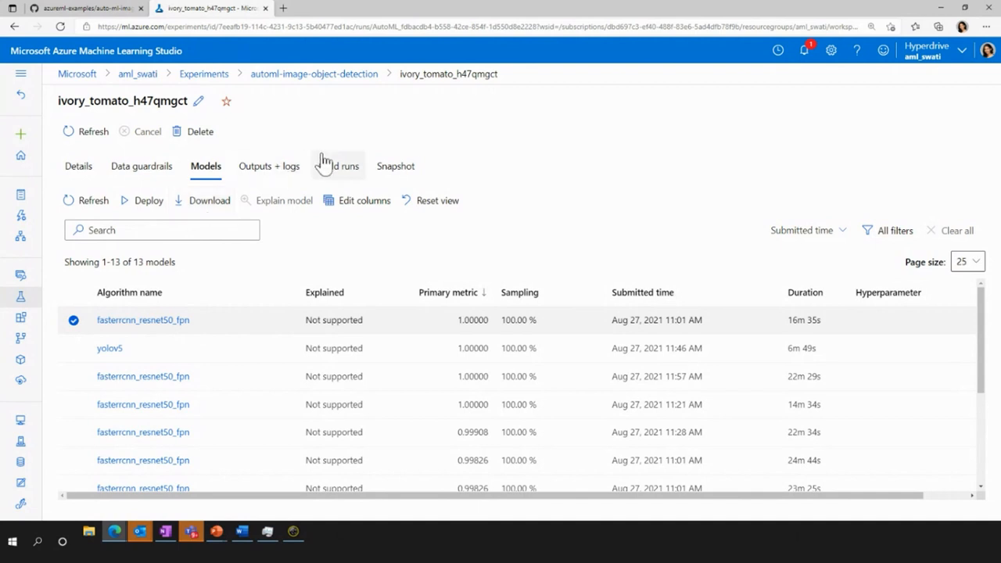
- Open the magenta_cart_57bxpwdt HyperDrive run from the experiment's child runs list
click(338, 166)
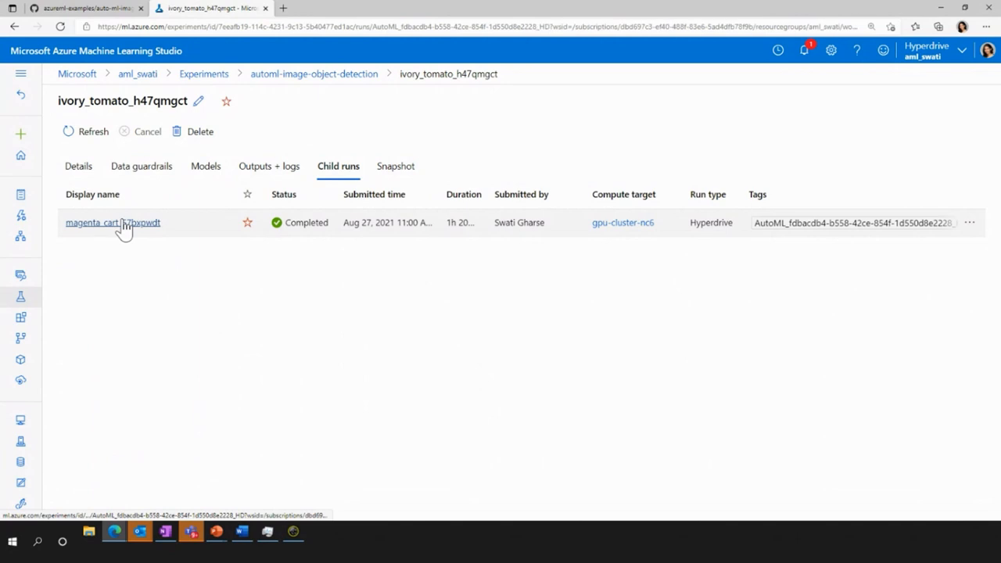
click(113, 222)
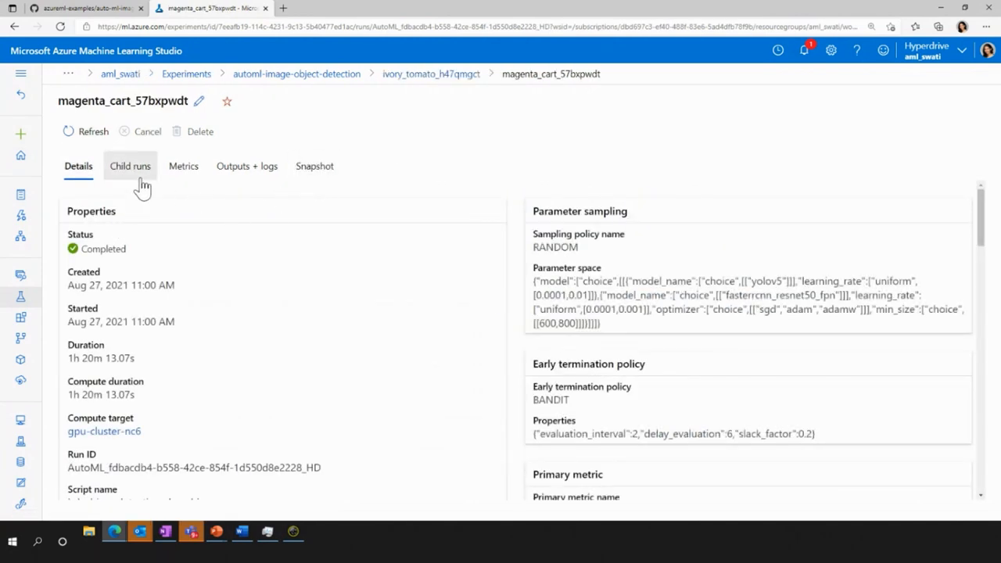
- Show magenta_cart_57bxpwdt's child runs with mean_average_precision and parallel coordinates charts
click(130, 166)
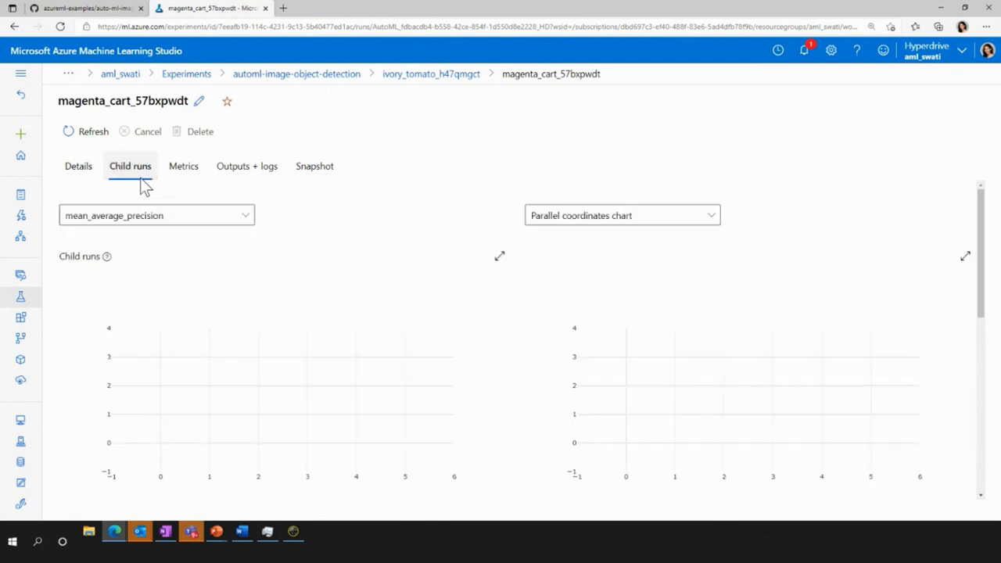
mouse_move(227, 484)
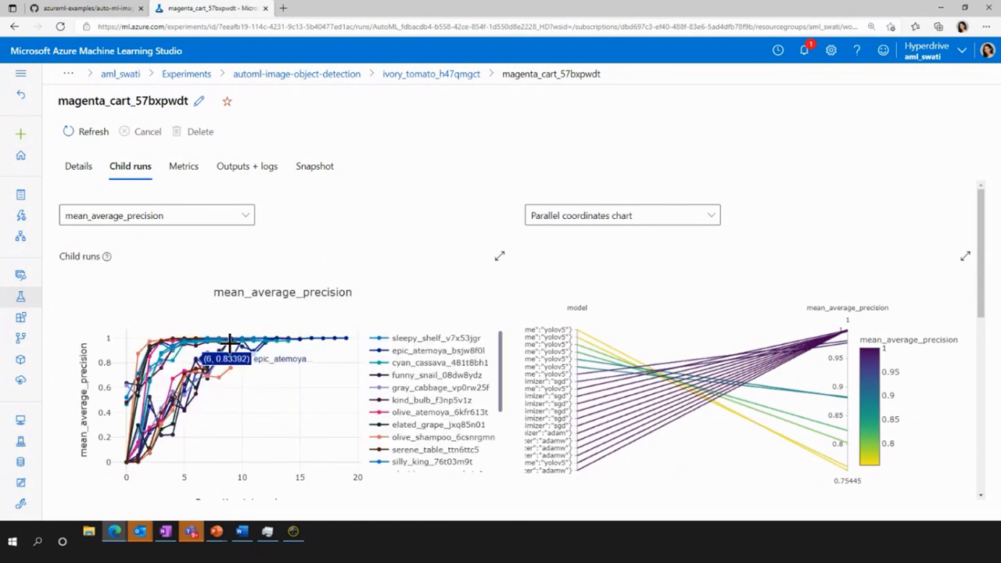
mouse_move(202, 433)
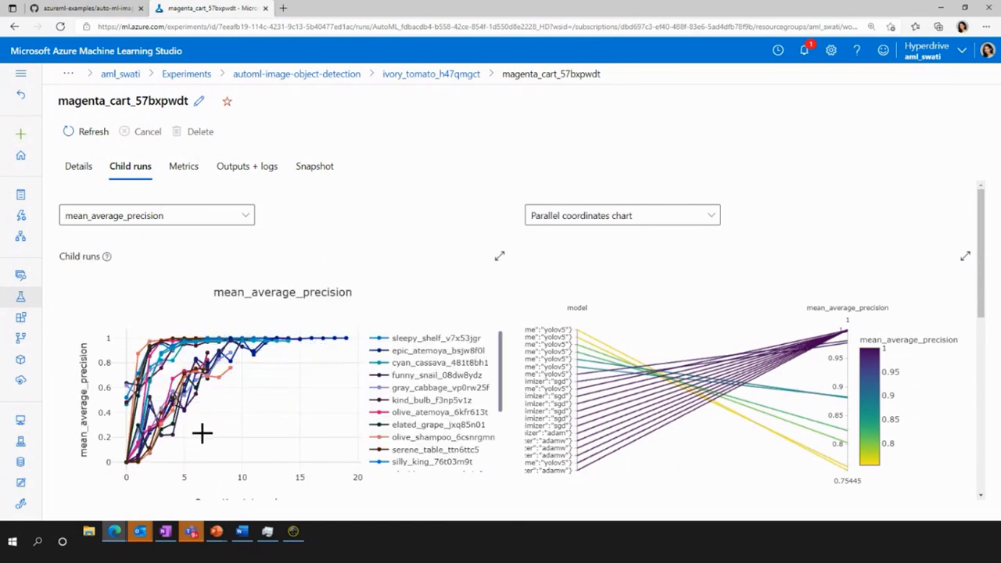
mouse_move(234, 385)
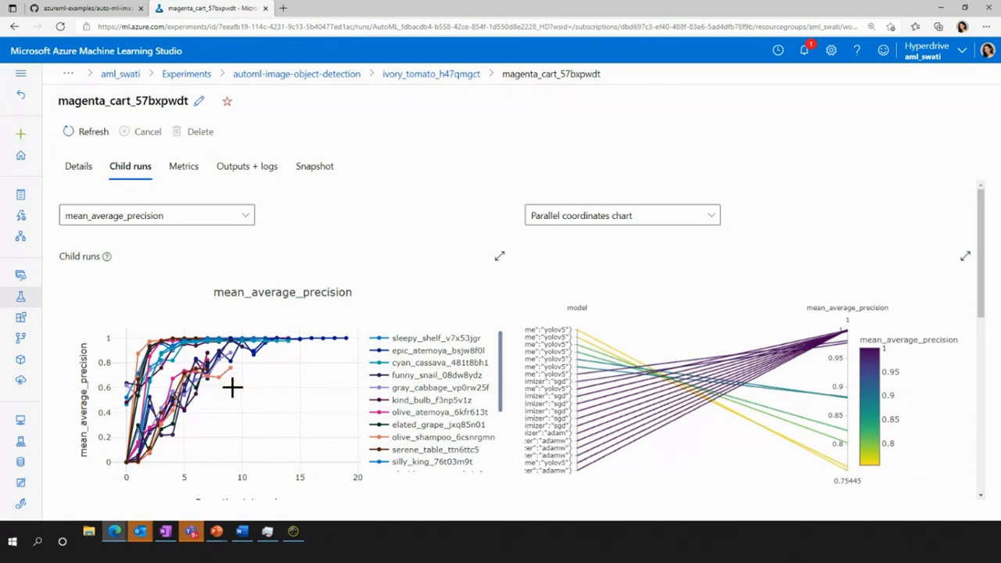
mouse_move(227, 435)
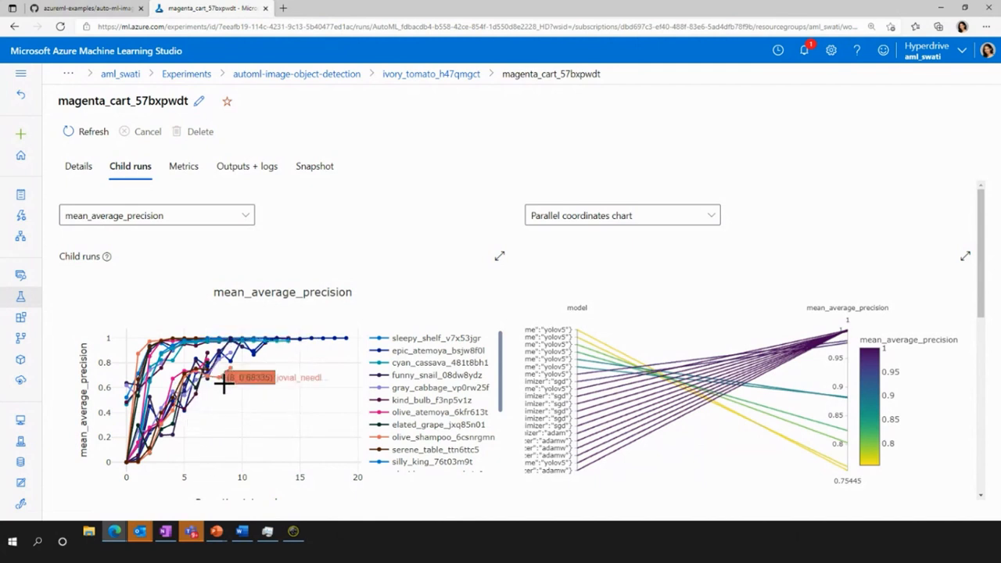
mouse_move(224, 373)
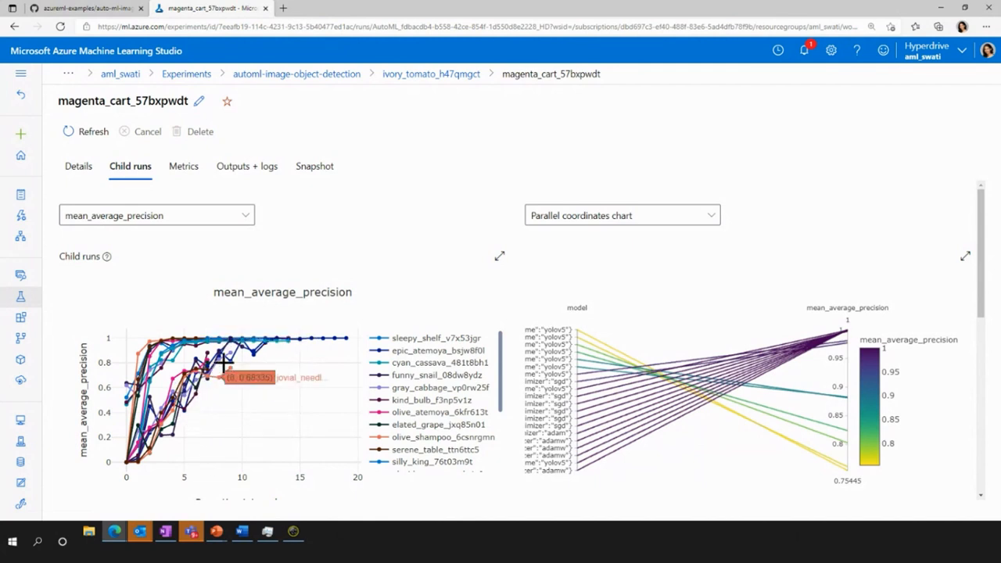
mouse_move(309, 303)
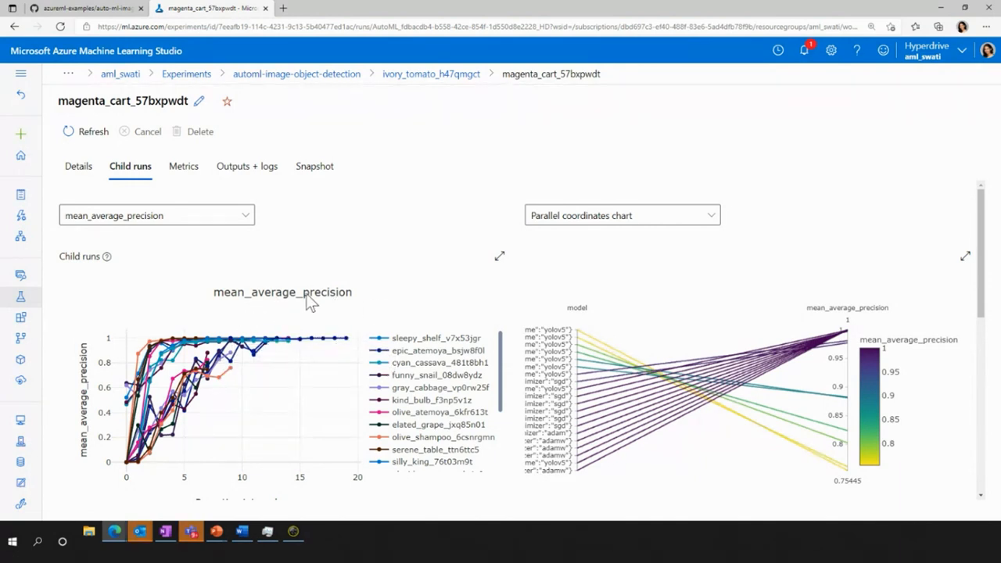
mouse_move(274, 359)
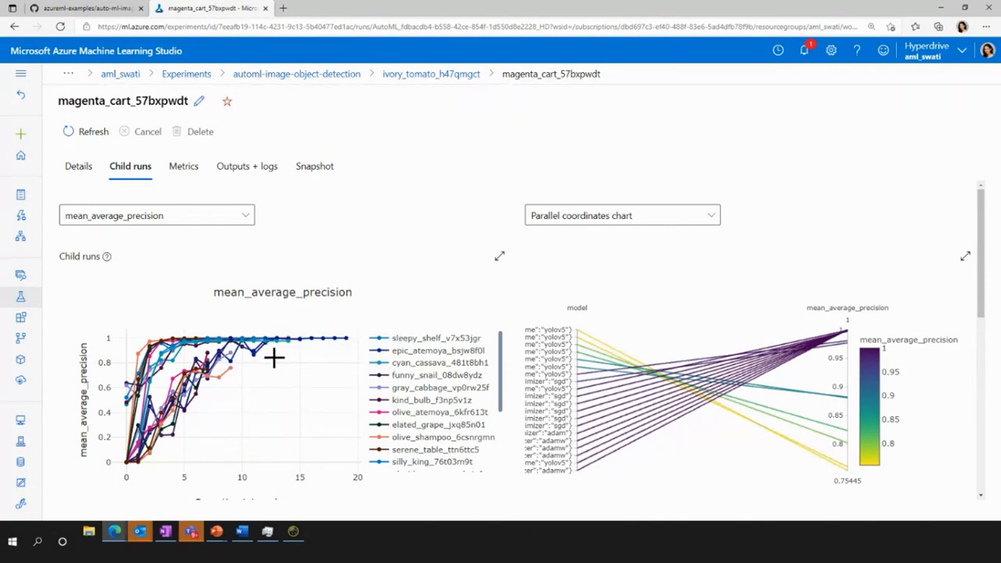
mouse_move(324, 338)
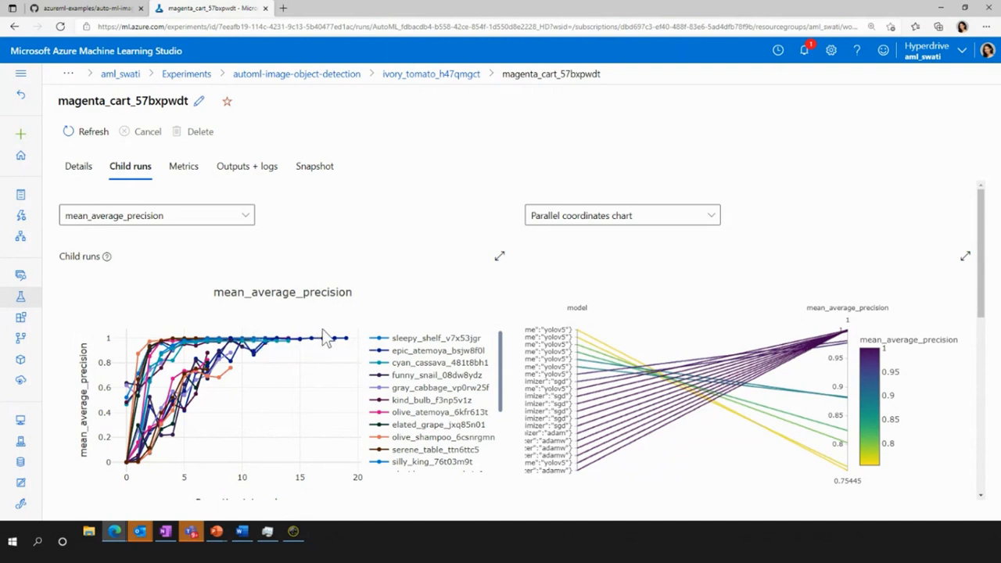
mouse_move(309, 364)
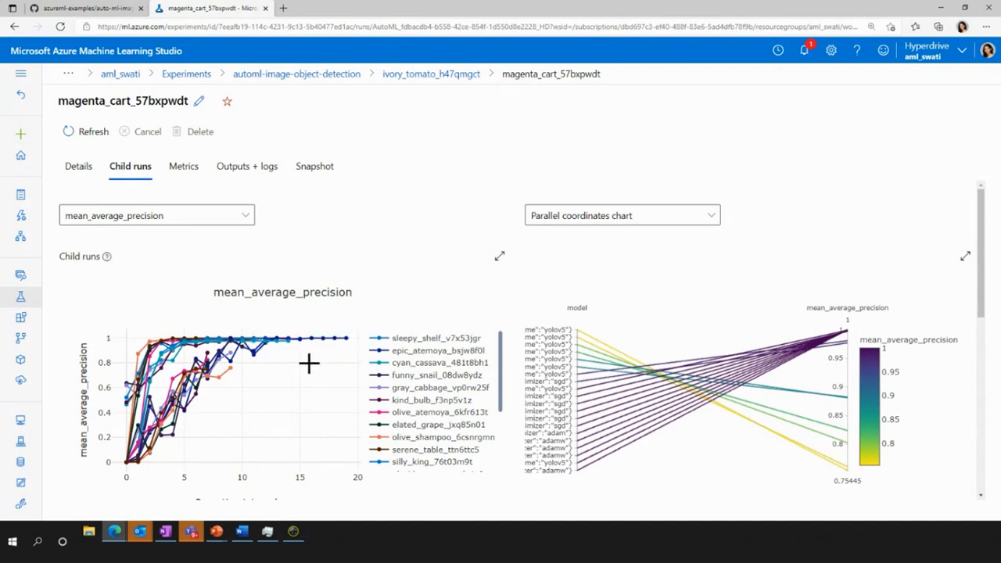
mouse_move(778, 405)
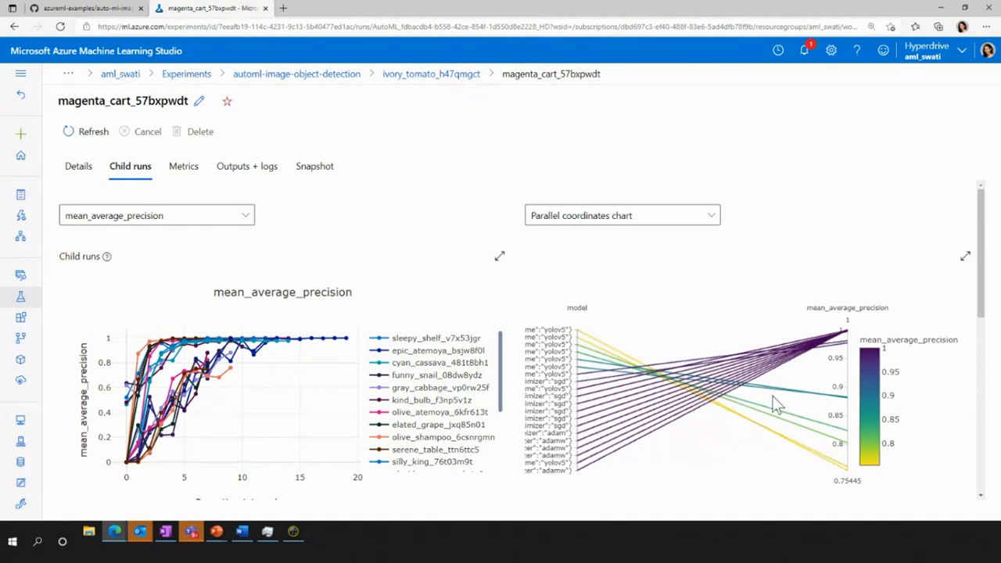
- Open the top-scoring trial sleepy_shelf_v7x53jgr from the child runs table
scroll(down, 3)
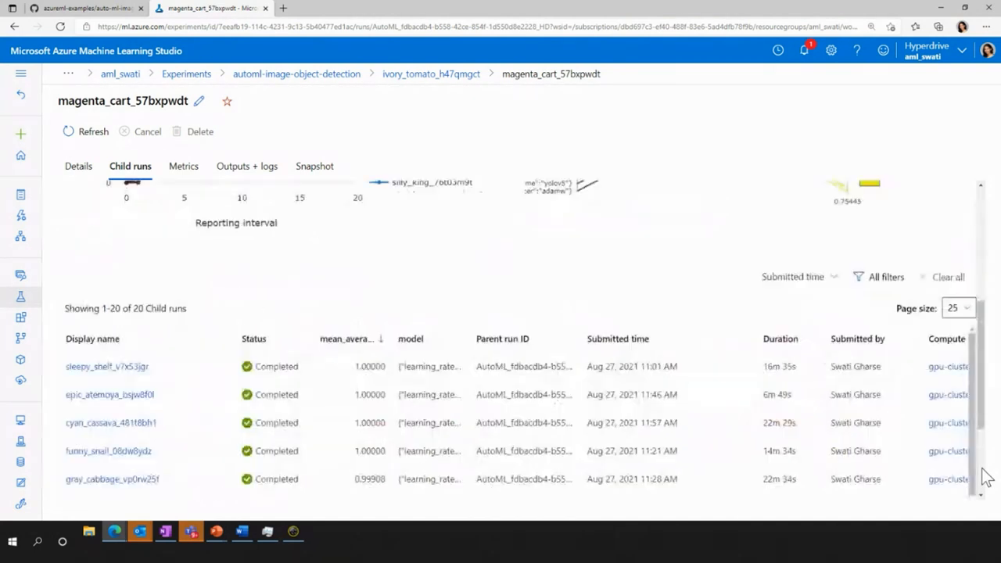
mouse_move(168, 373)
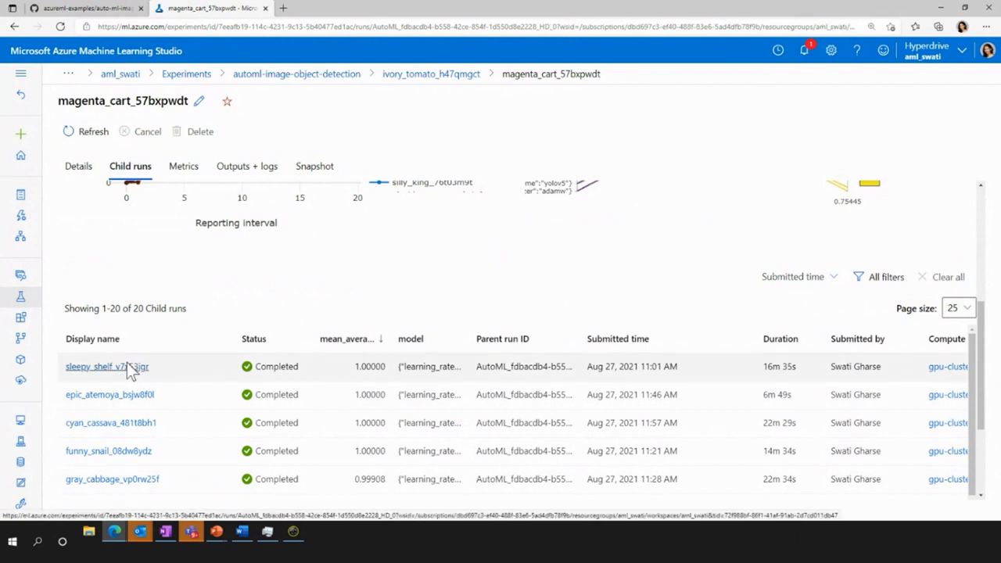
click(78, 166)
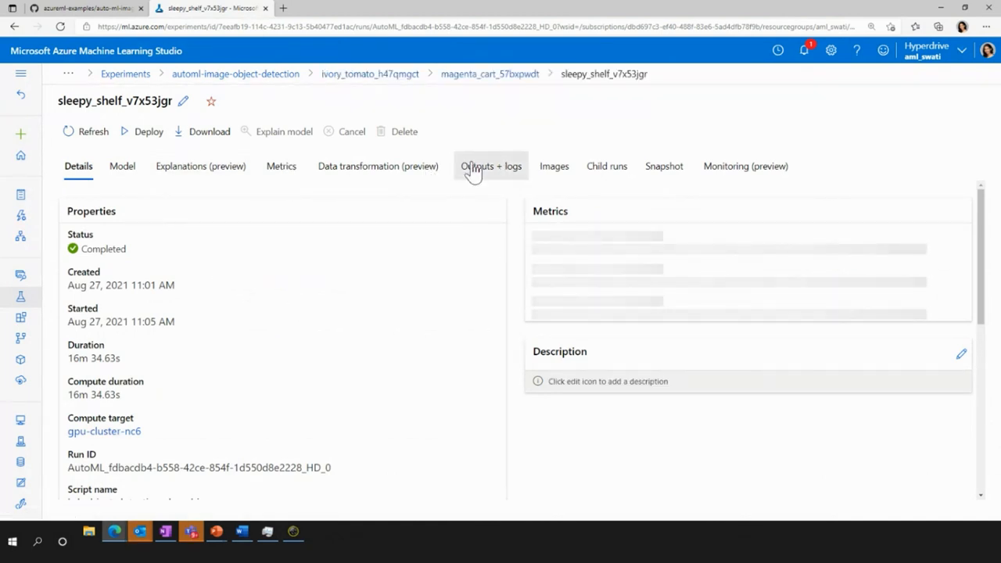
- Show the Outputs + logs files of trial sleepy_shelf_v7x53jgr
click(490, 166)
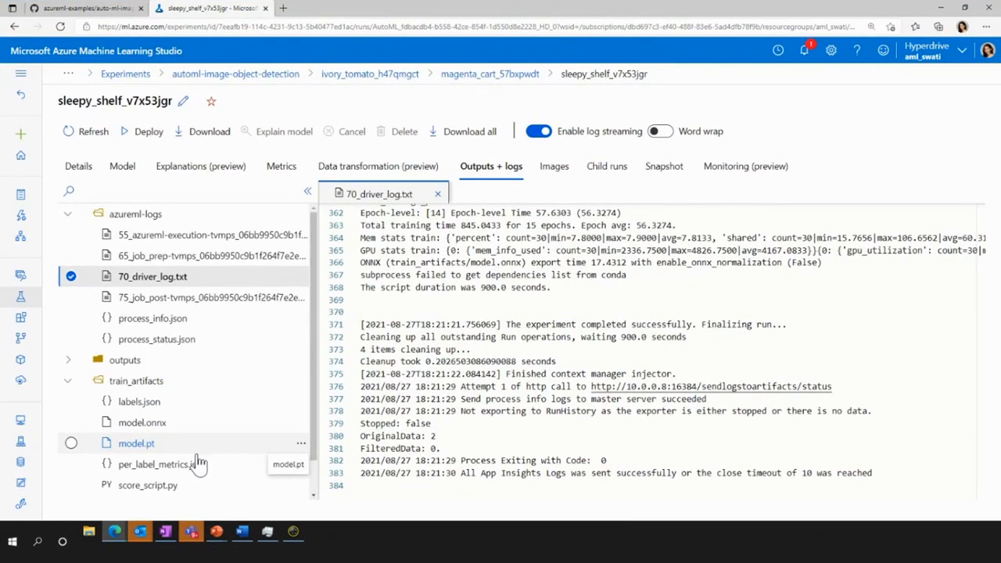
mouse_move(196, 463)
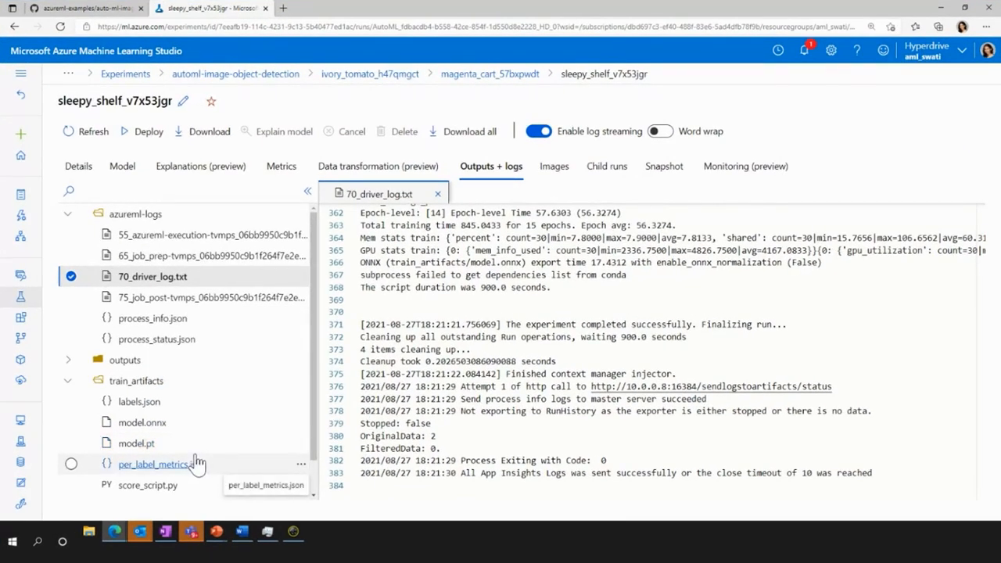